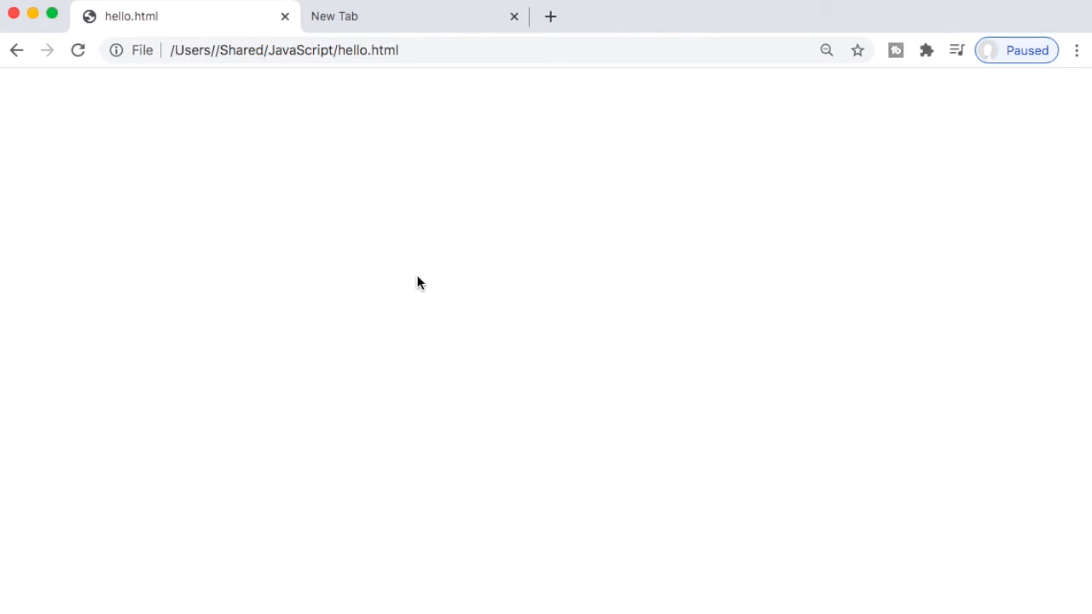
{"action": "mouse_move", "coordinate": [348, 256]}
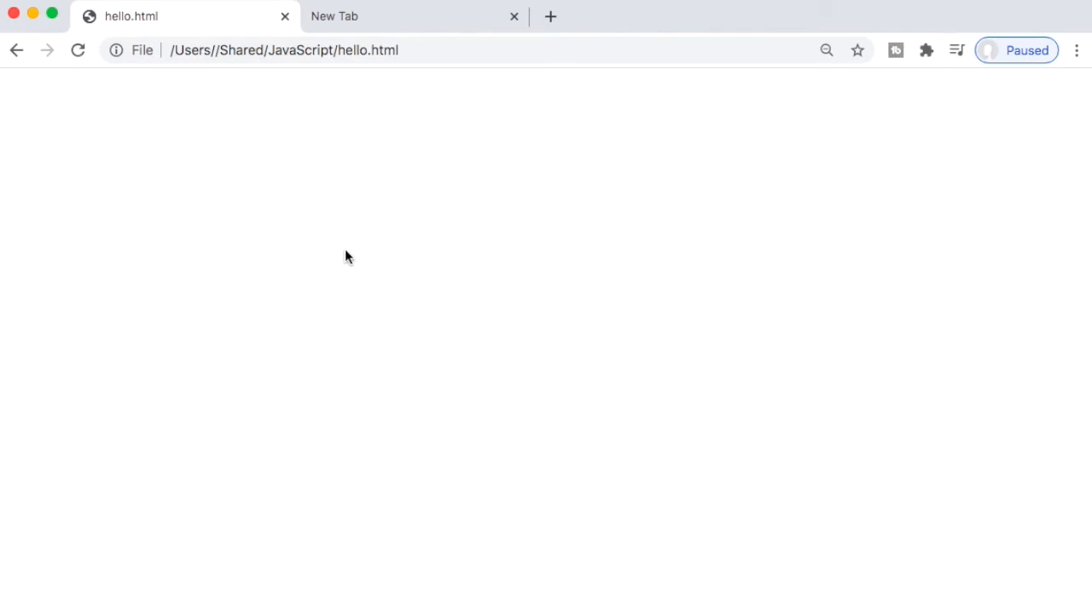
Inspect the blank hello.html page and switch the developer tools to the Console.
{"action": "right_click", "coordinate": [348, 256]}
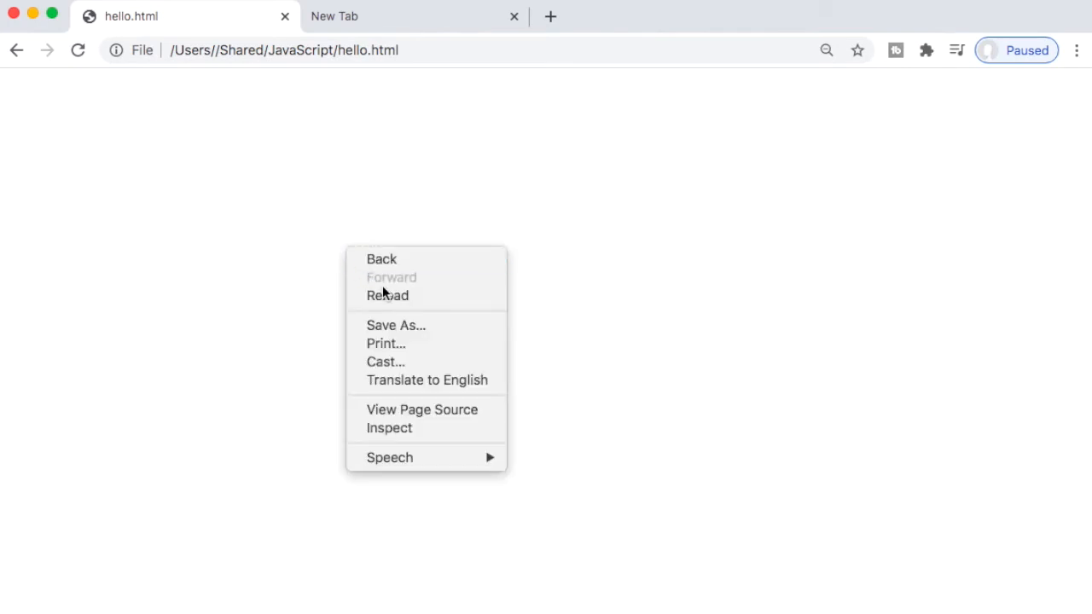
{"action": "mouse_move", "coordinate": [407, 436]}
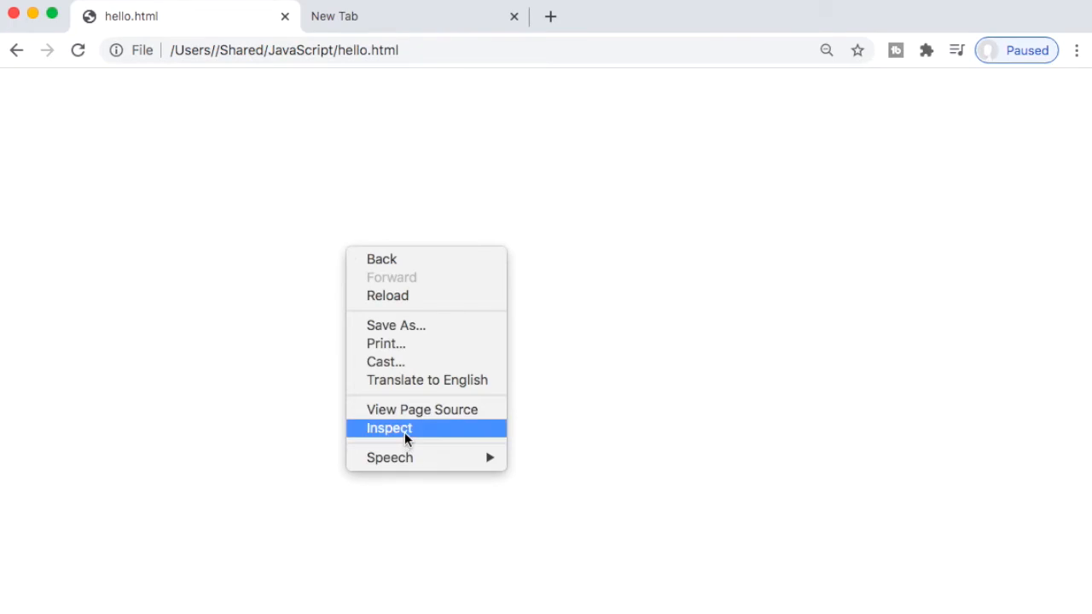
{"action": "left_click", "coordinate": [387, 428]}
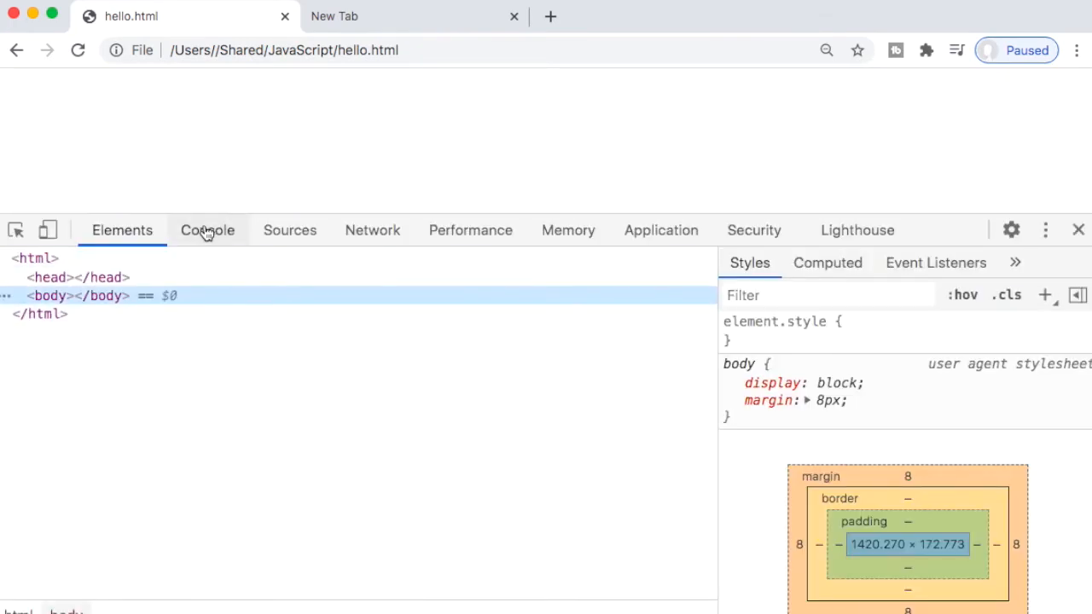
{"action": "left_click", "coordinate": [207, 230]}
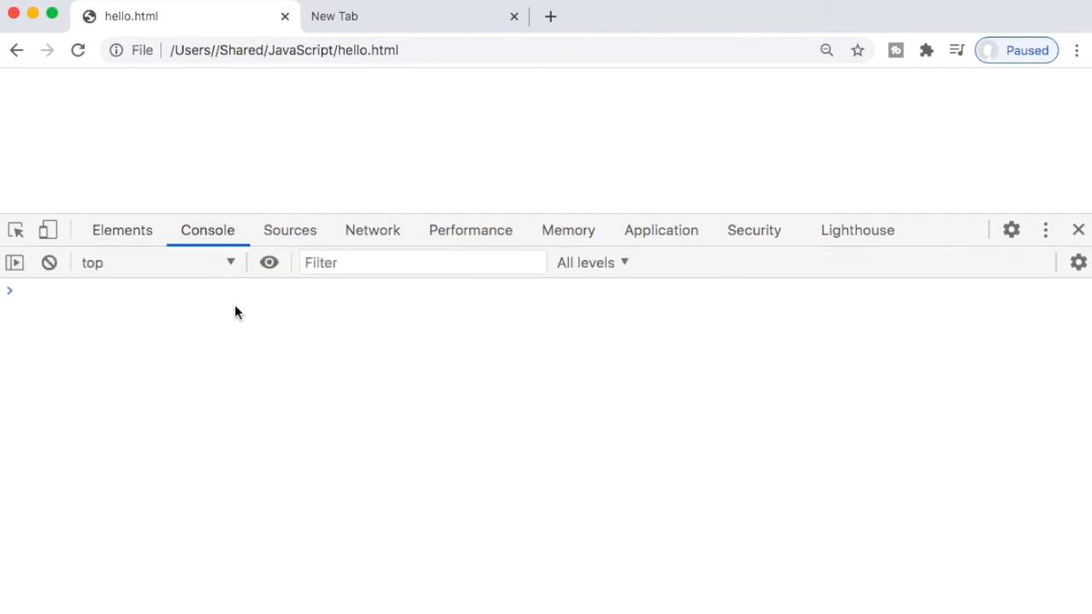
Run console.log('Hello World'); in the Chrome console.
{"action": "type", "text": "console"}
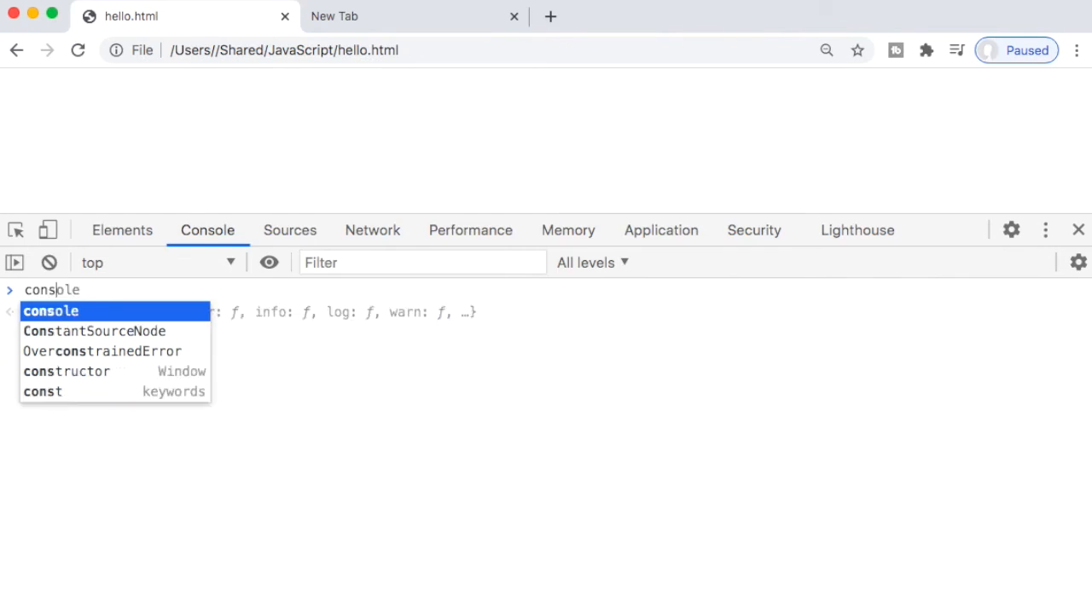
{"action": "type", "text": ".assert"}
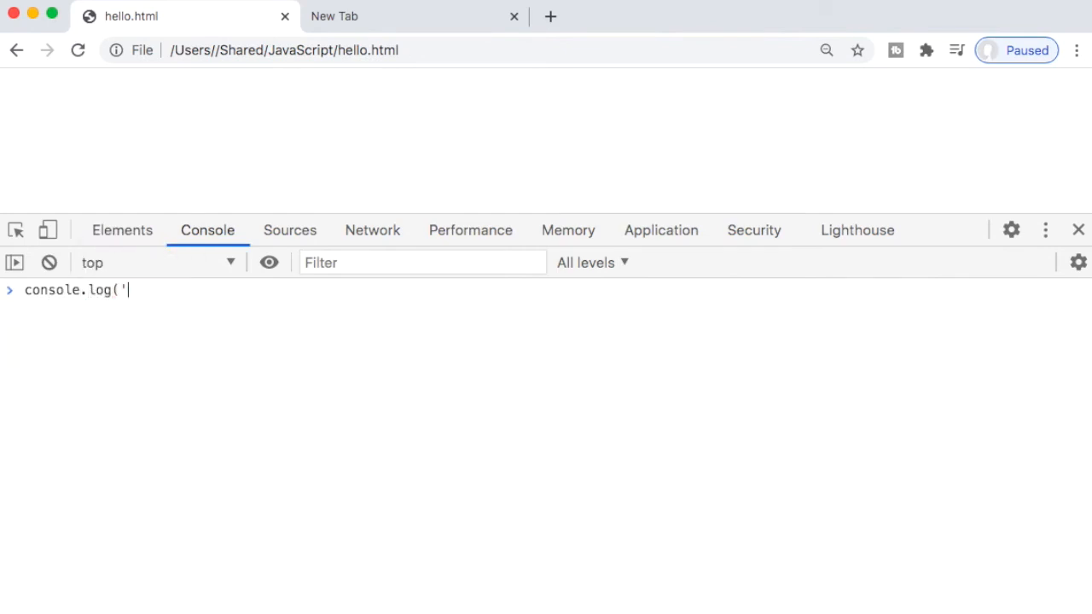
{"action": "type", "text": "Hello Worl"}
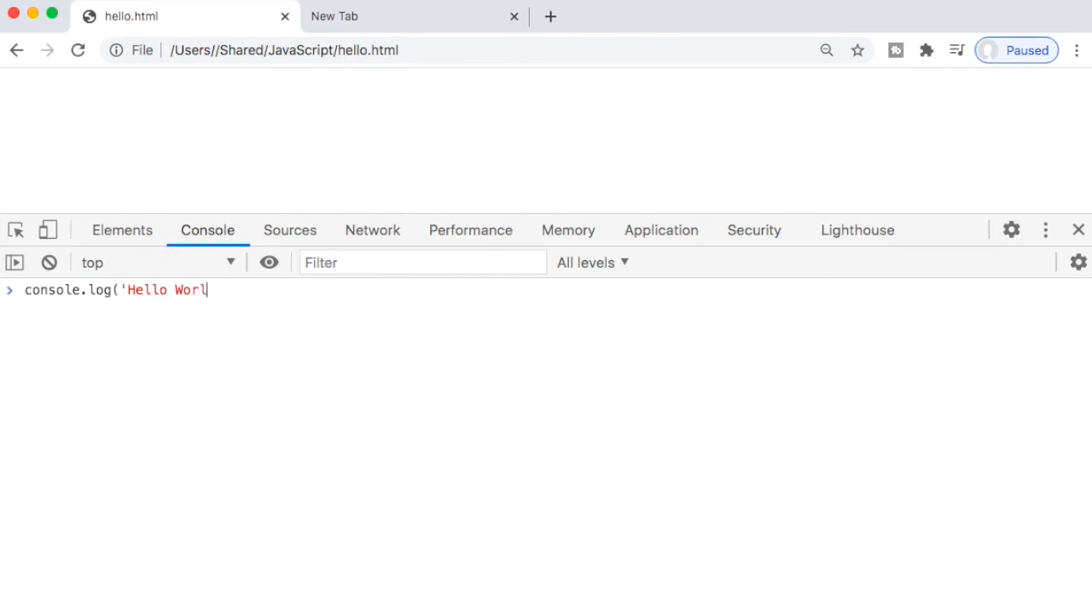
{"action": "type", "text": "d');"}
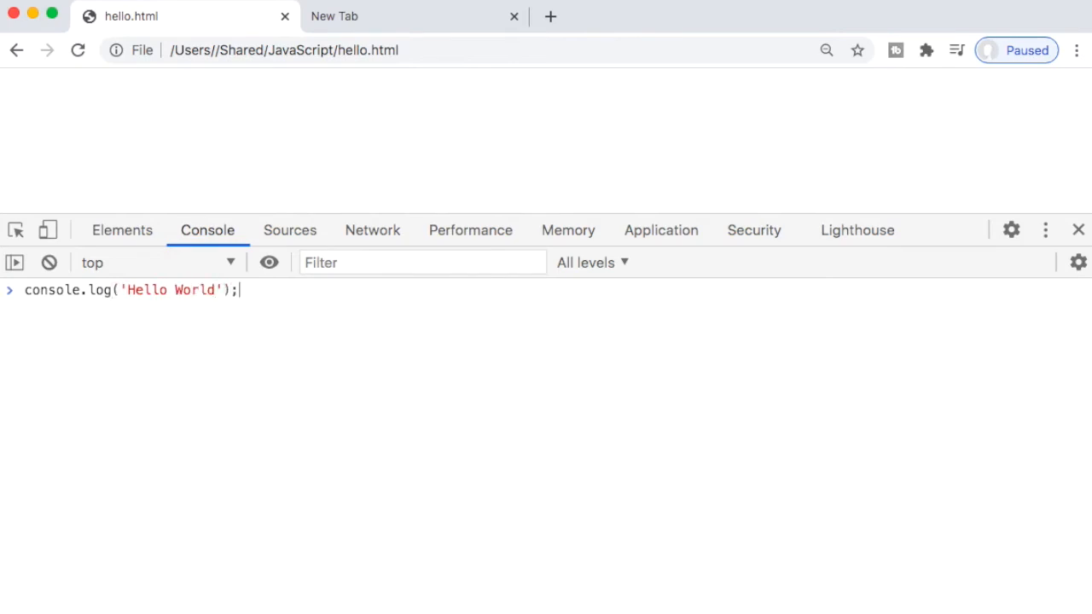
{"action": "key", "text": "Enter"}
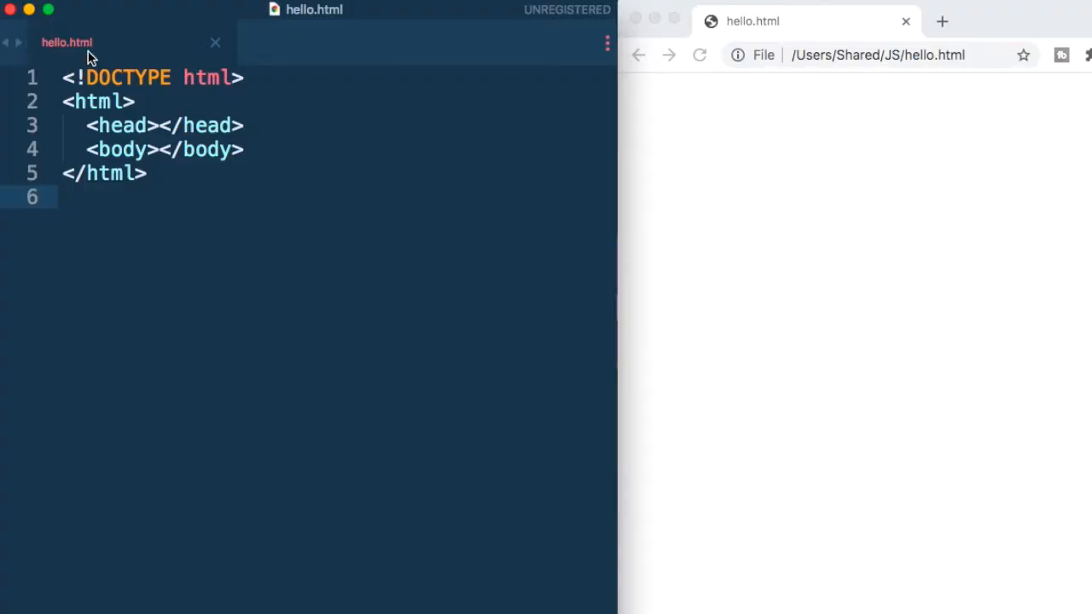
{"action": "mouse_move", "coordinate": [155, 268]}
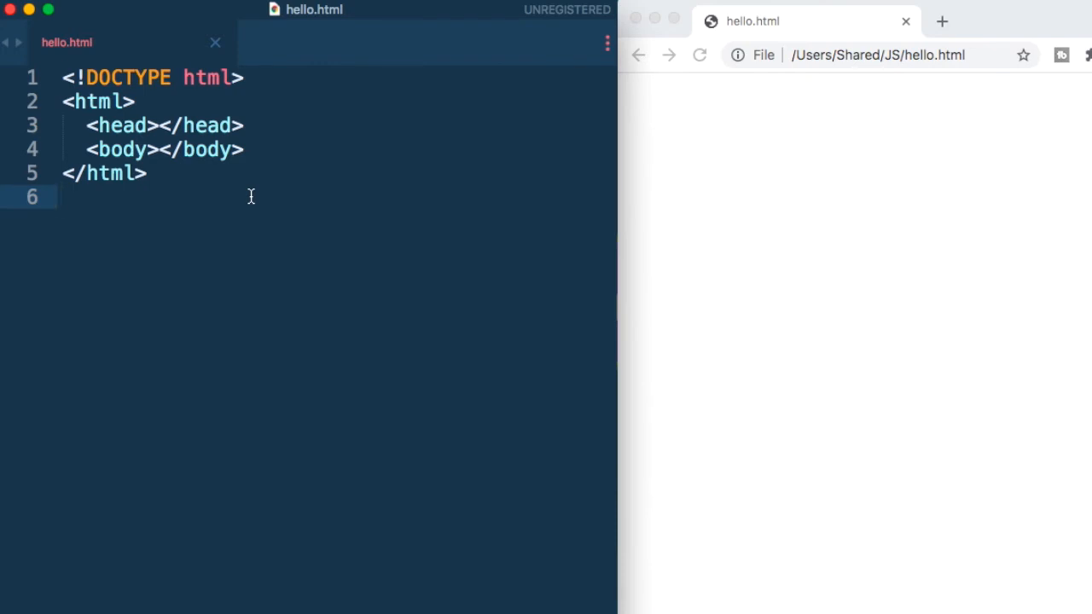
{"action": "mouse_move", "coordinate": [883, 204]}
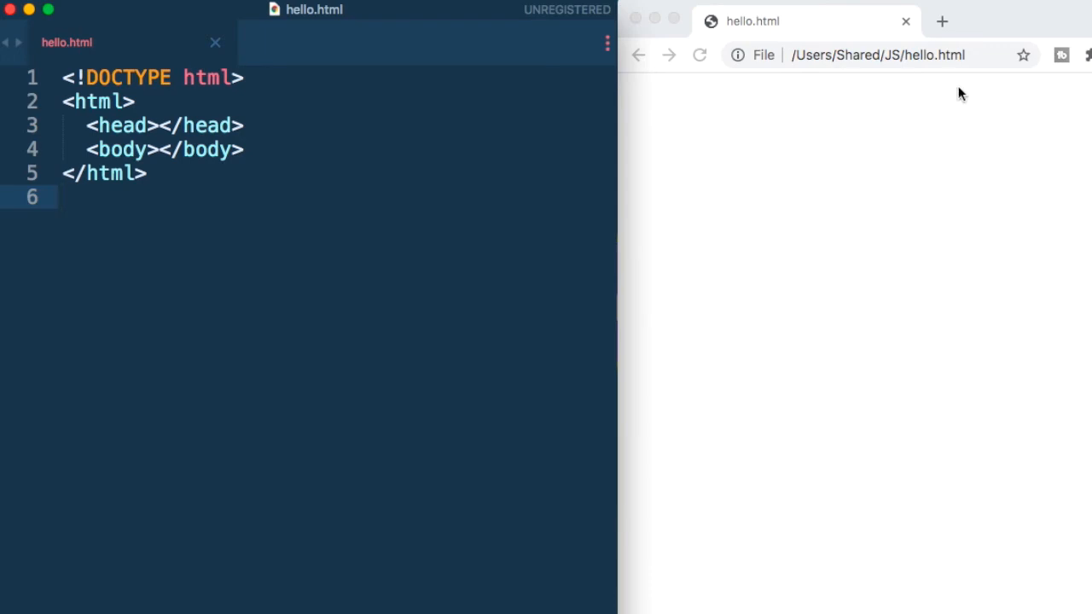
{"action": "mouse_move", "coordinate": [956, 99]}
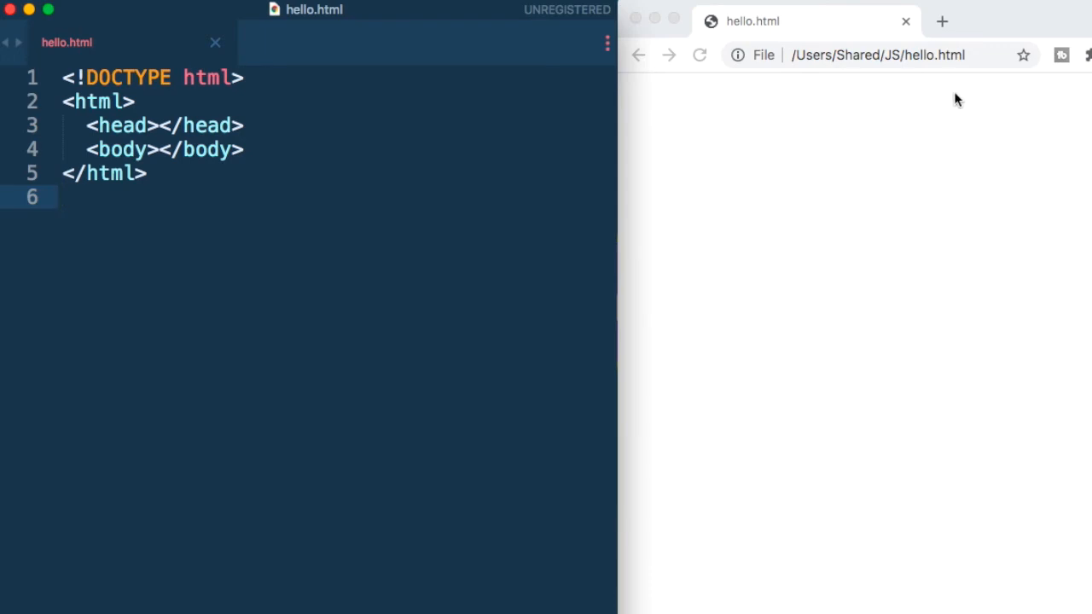
{"action": "mouse_move", "coordinate": [848, 236]}
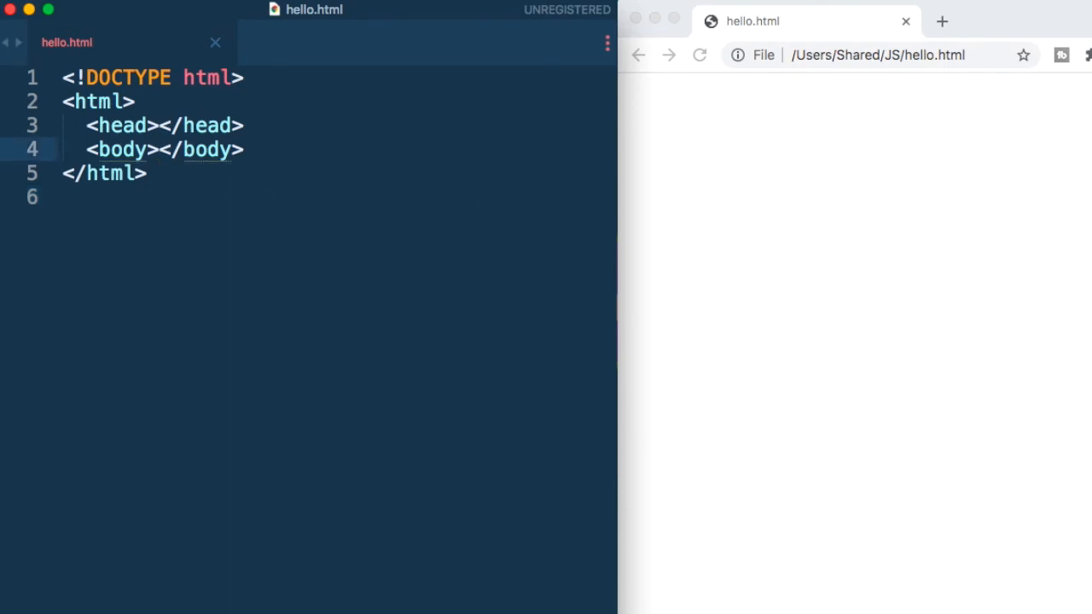
Add an empty <script></script> block inside hello.html's body.
{"action": "key", "text": "Enter"}
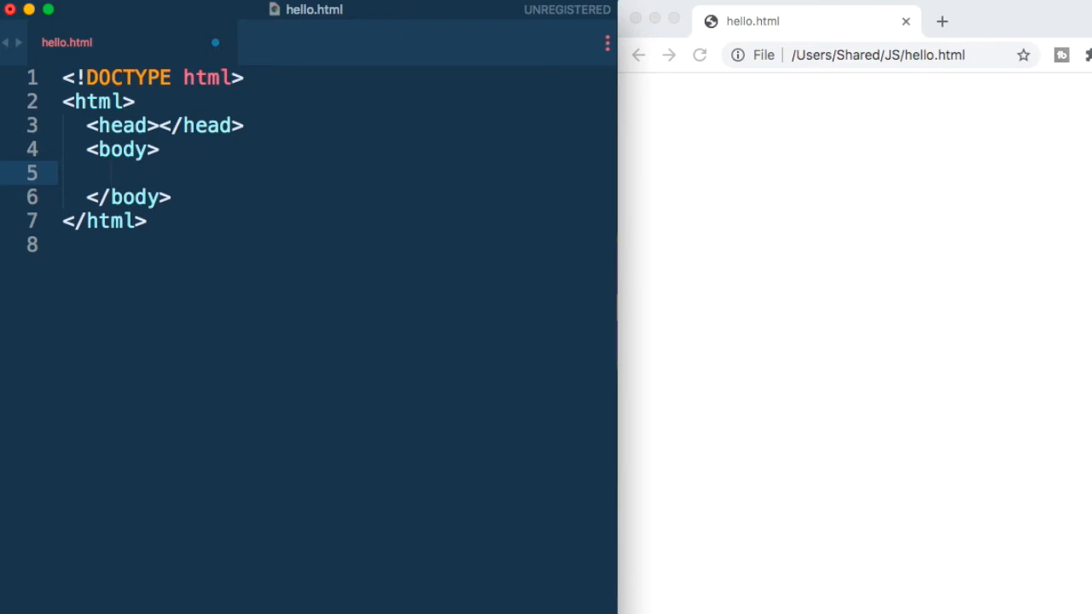
{"action": "type", "text": "<"}
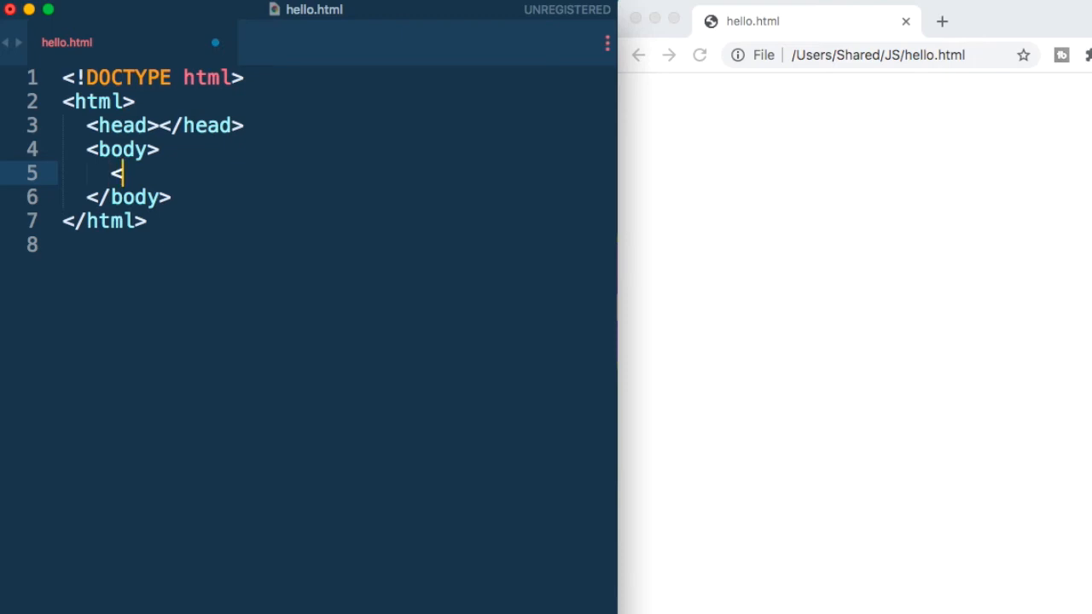
{"action": "type", "text": "script>"}
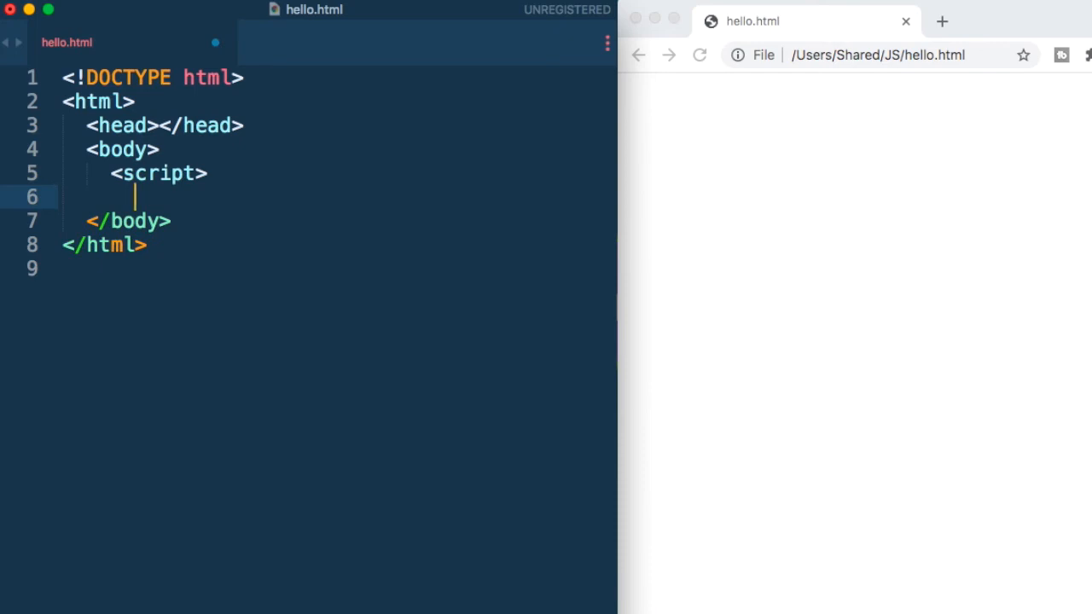
{"action": "type", "text": "</script>"}
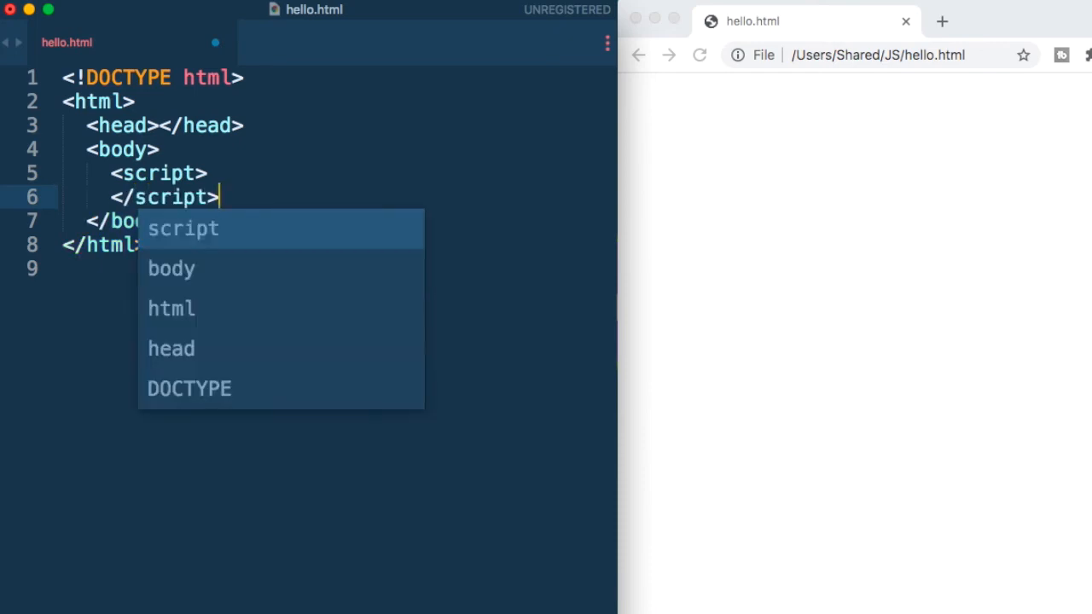
{"action": "key", "text": "Enter"}
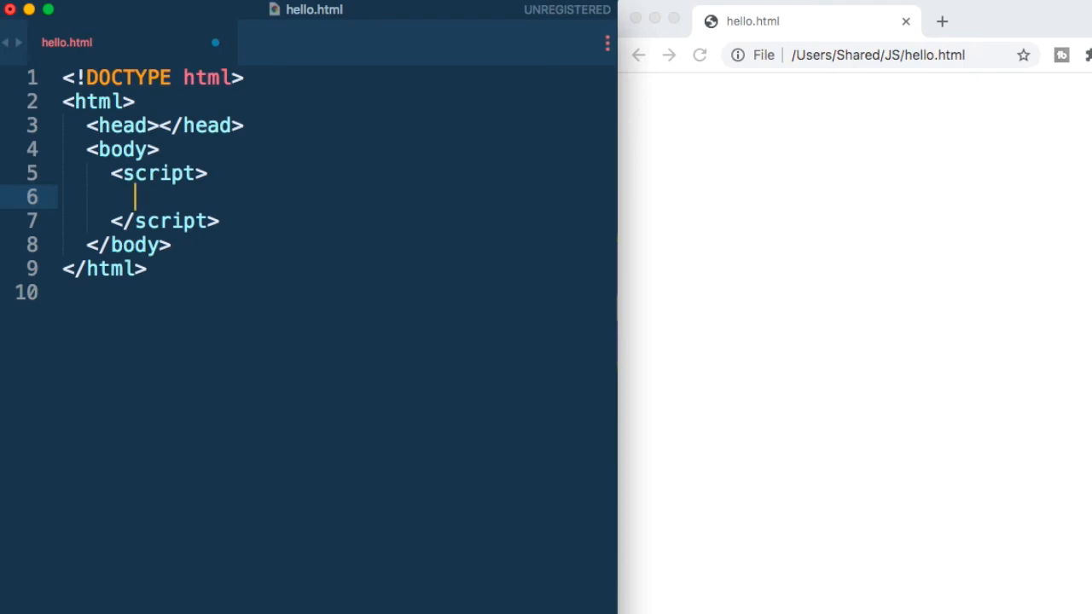
Write console.log('Hello World'); inside the script block.
{"action": "type", "text": "cons"}
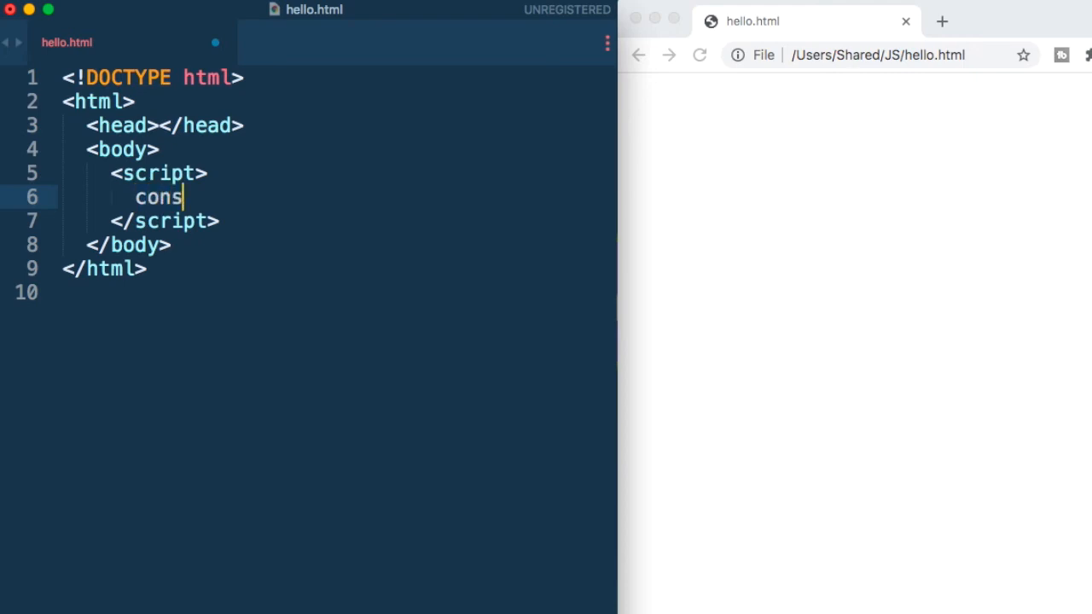
{"action": "type", "text": "ole"}
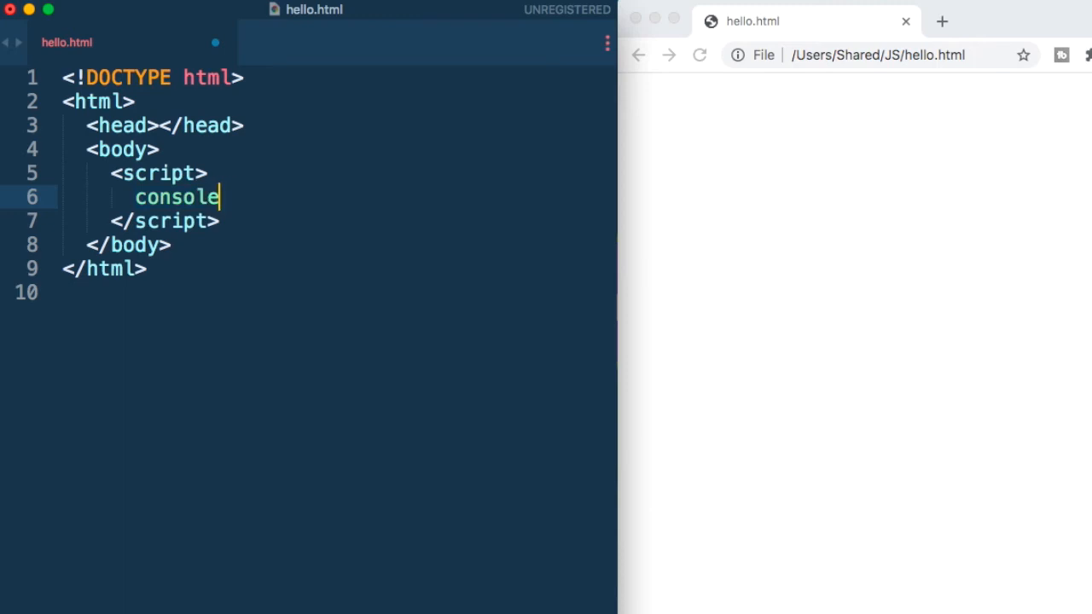
{"action": "type", "text": ".log( '')"}
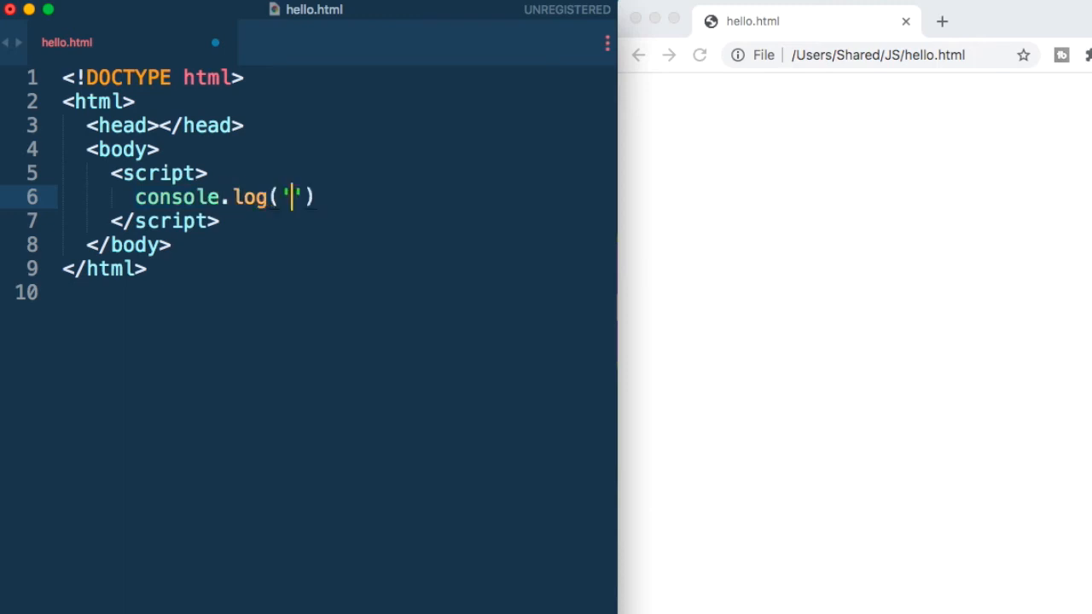
{"action": "type", "text": "Hello Worl"}
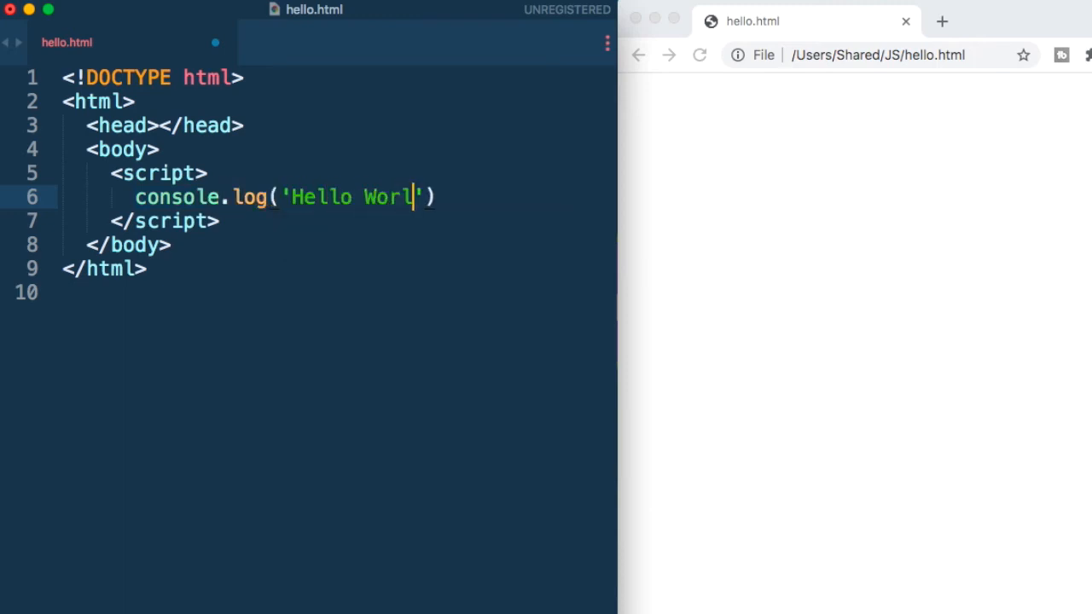
{"action": "type", "text": "d');"}
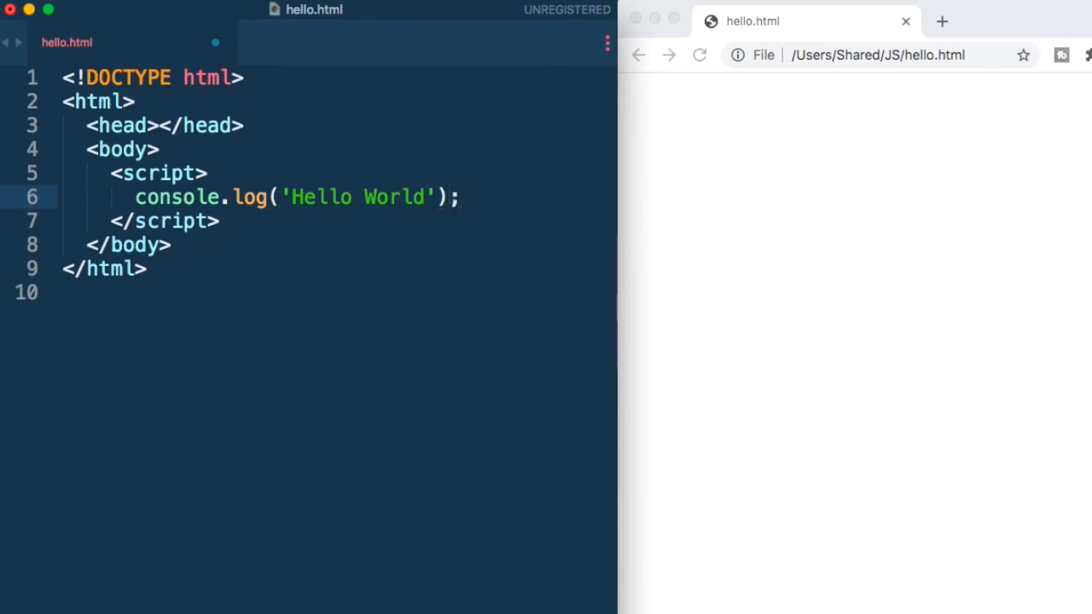
Reload hello.html in Chrome and inspect the console showing Hello World from line 6.
{"action": "left_click", "coordinate": [699, 55]}
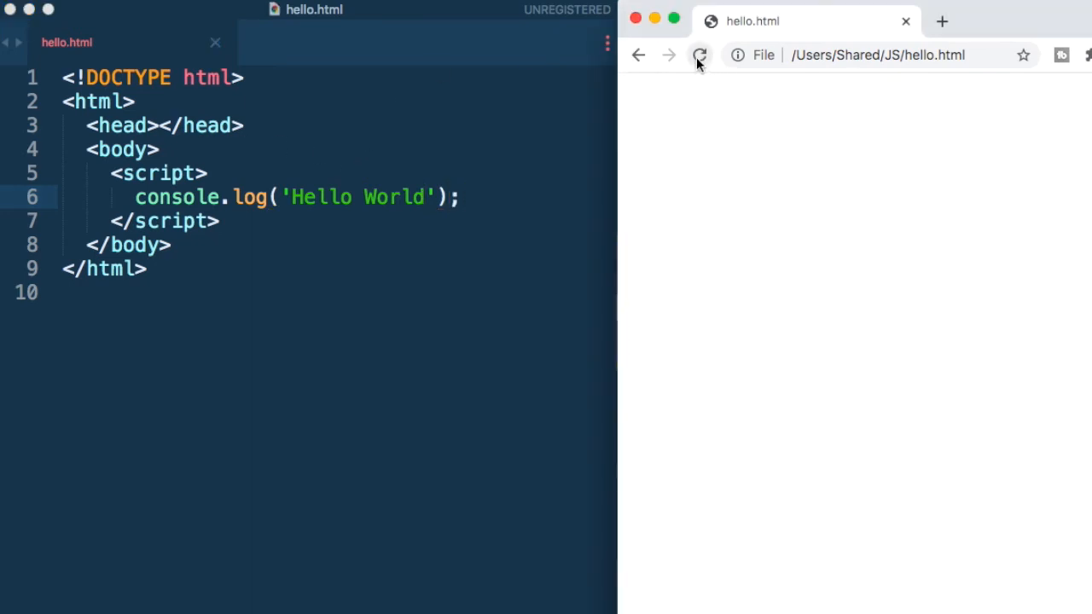
{"action": "left_click", "coordinate": [700, 55]}
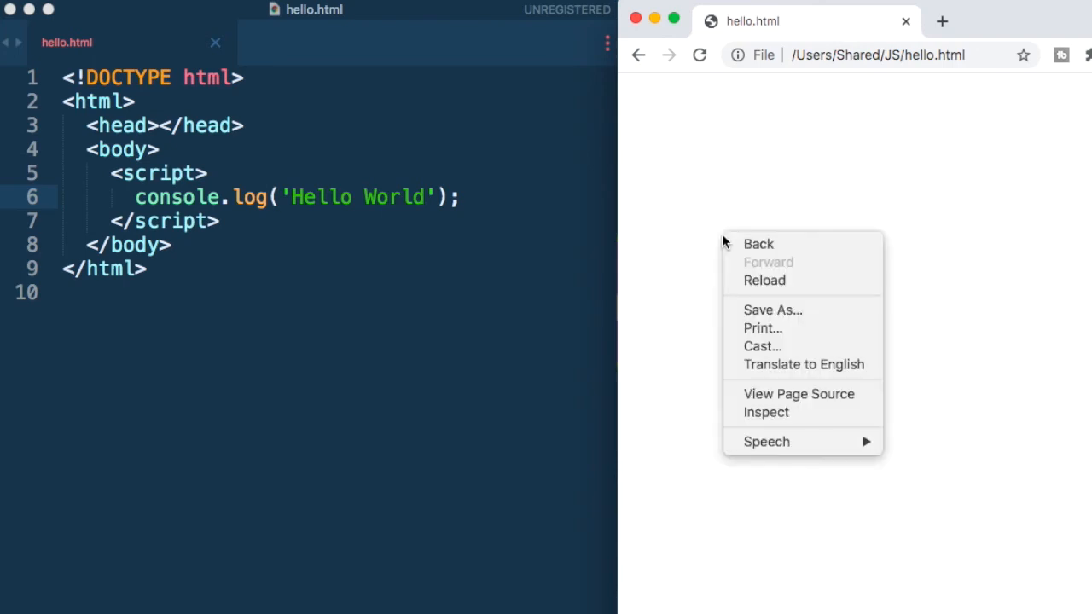
{"action": "left_click", "coordinate": [794, 414]}
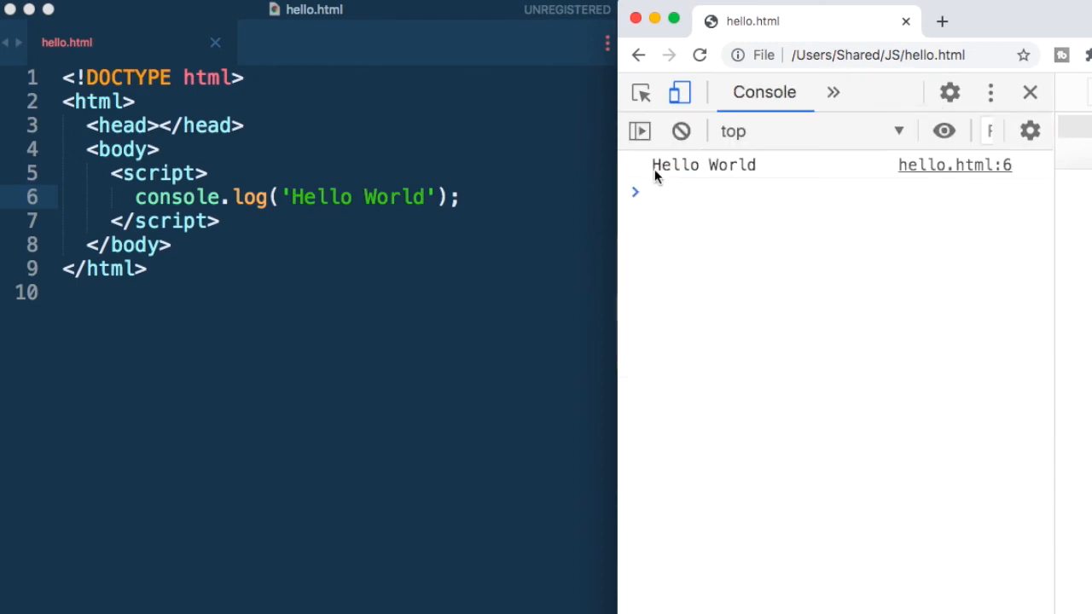
{"action": "mouse_move", "coordinate": [752, 175]}
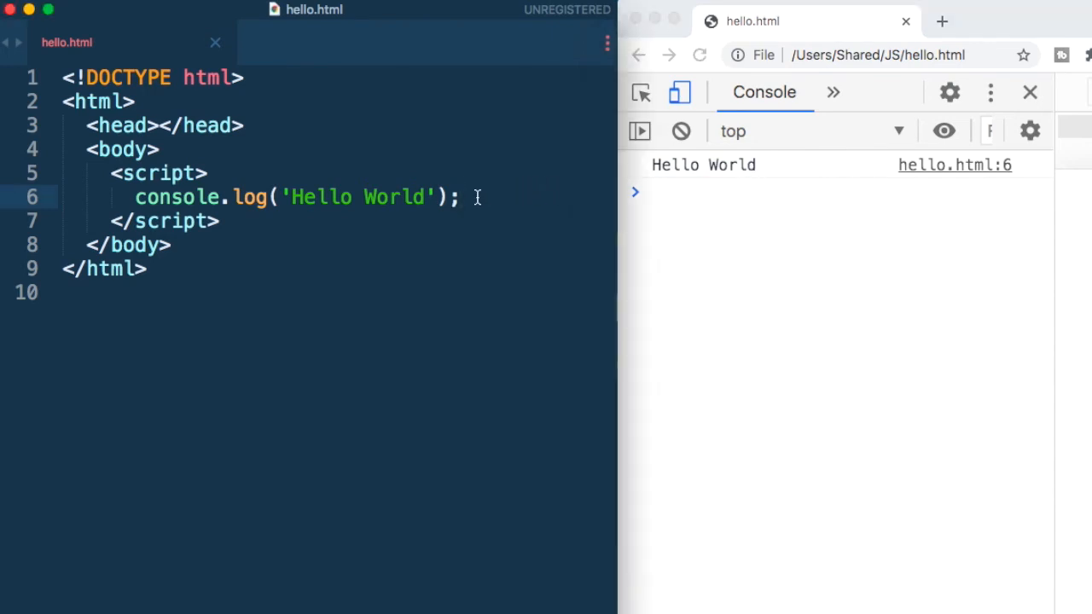
Add console.log('Welcome to Javascript'); on line 7 and reload to see it in the console.
{"action": "type", "text": "console.log('"}
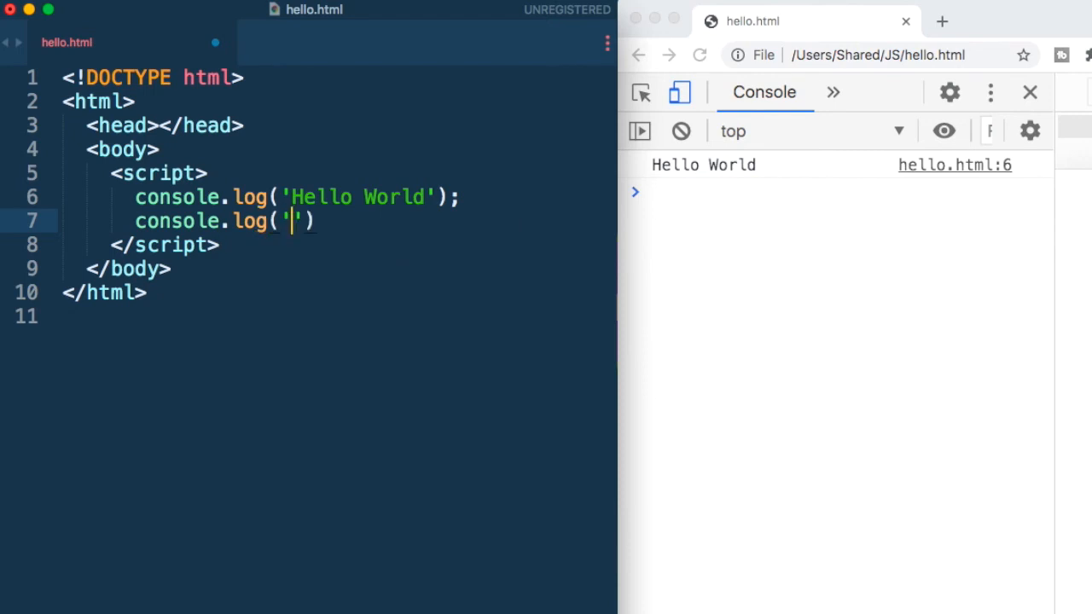
{"action": "type", "text": "Welcome to"}
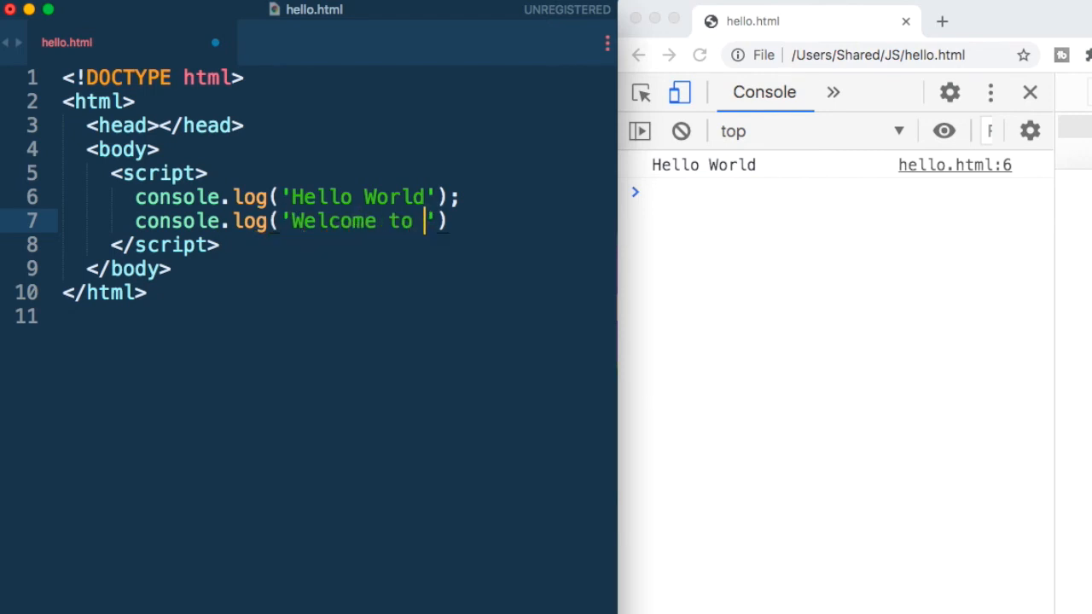
{"action": "type", "text": "Javascr"}
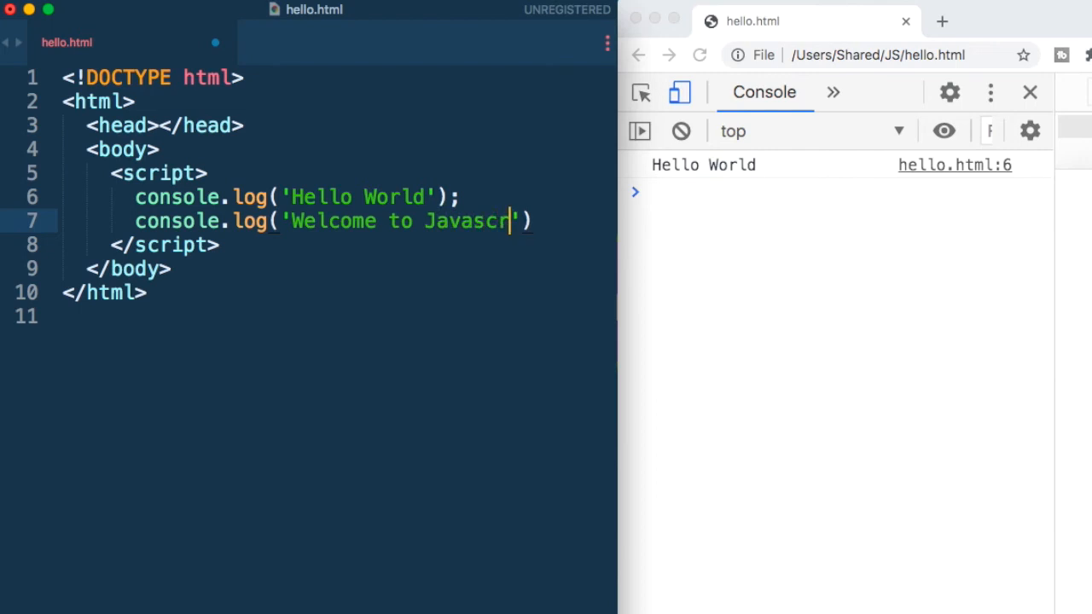
{"action": "type", "text": "ipt;"}
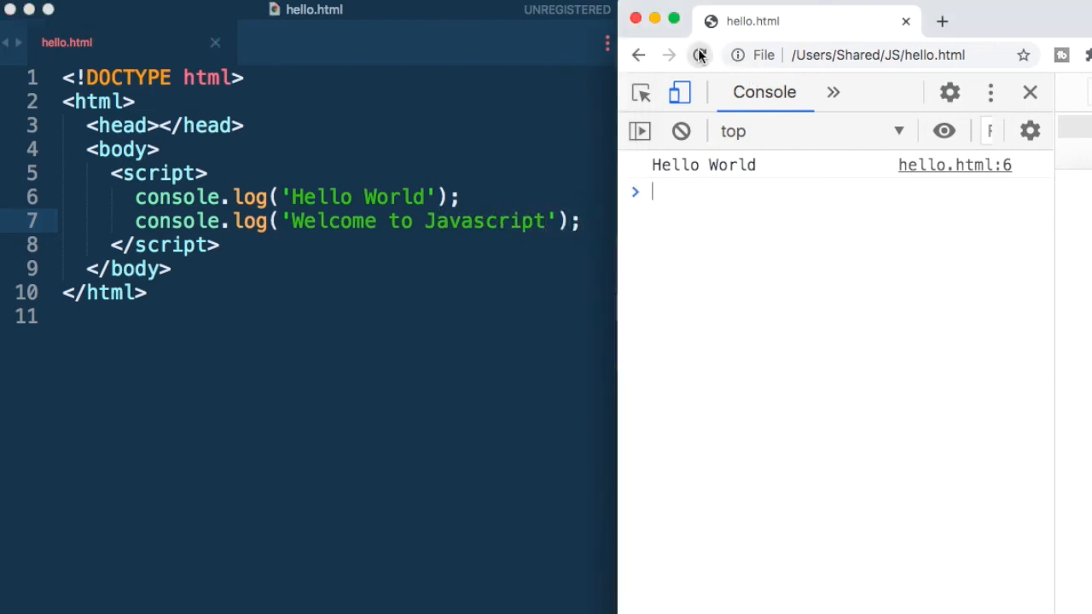
{"action": "left_click", "coordinate": [700, 55]}
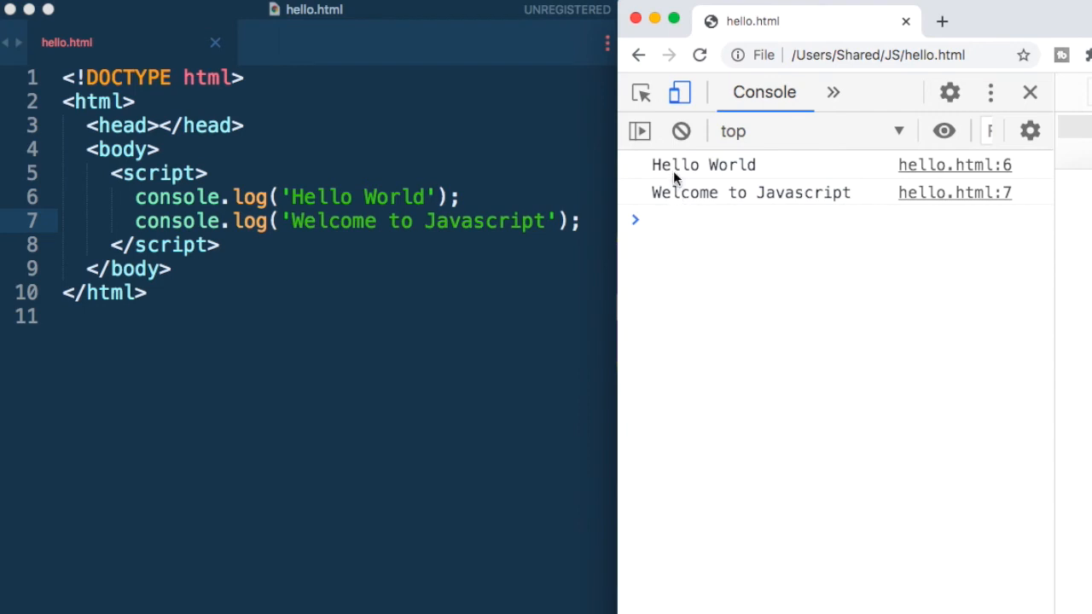
{"action": "mouse_move", "coordinate": [751, 201]}
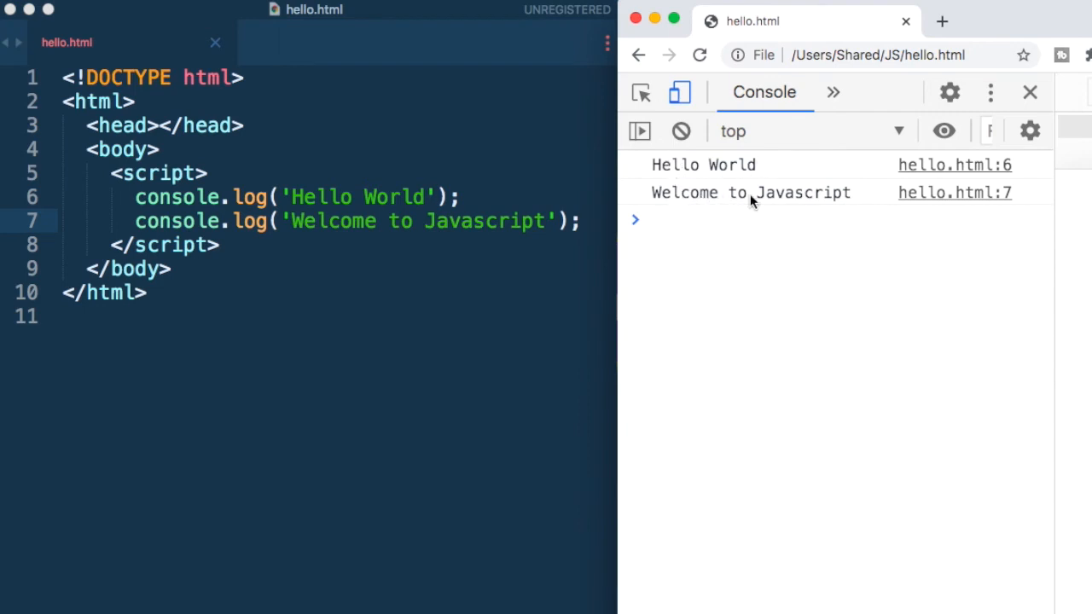
{"action": "mouse_move", "coordinate": [354, 448]}
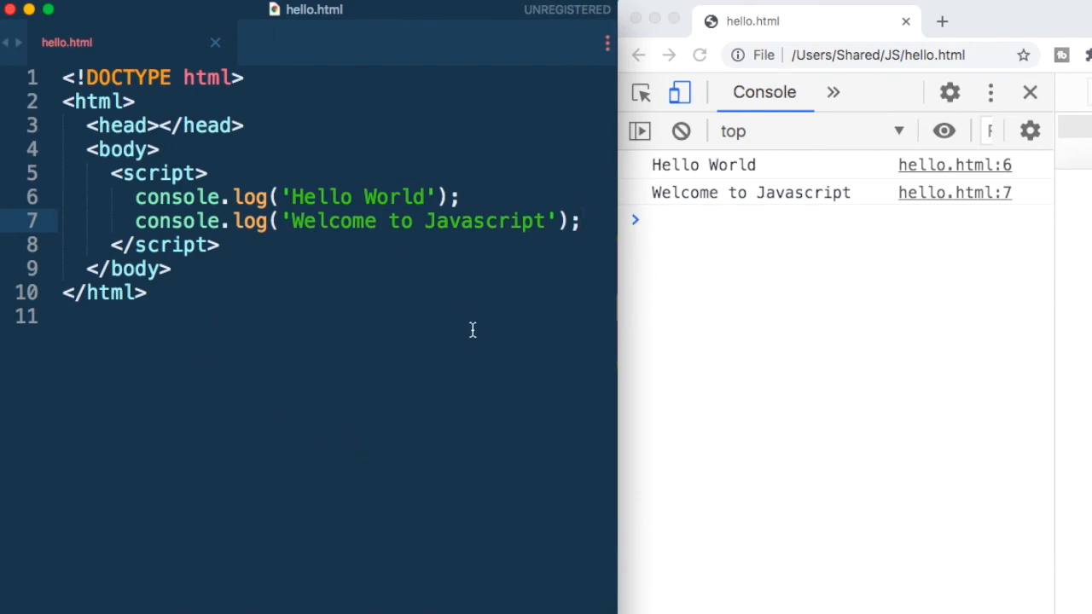
{"action": "mouse_move", "coordinate": [459, 408]}
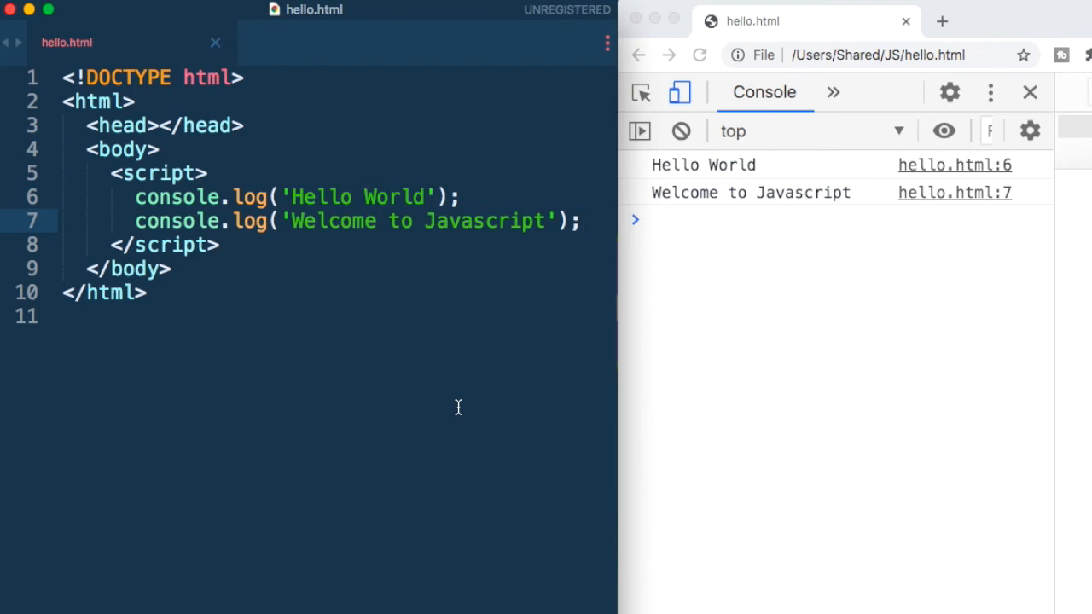
{"action": "mouse_move", "coordinate": [211, 402]}
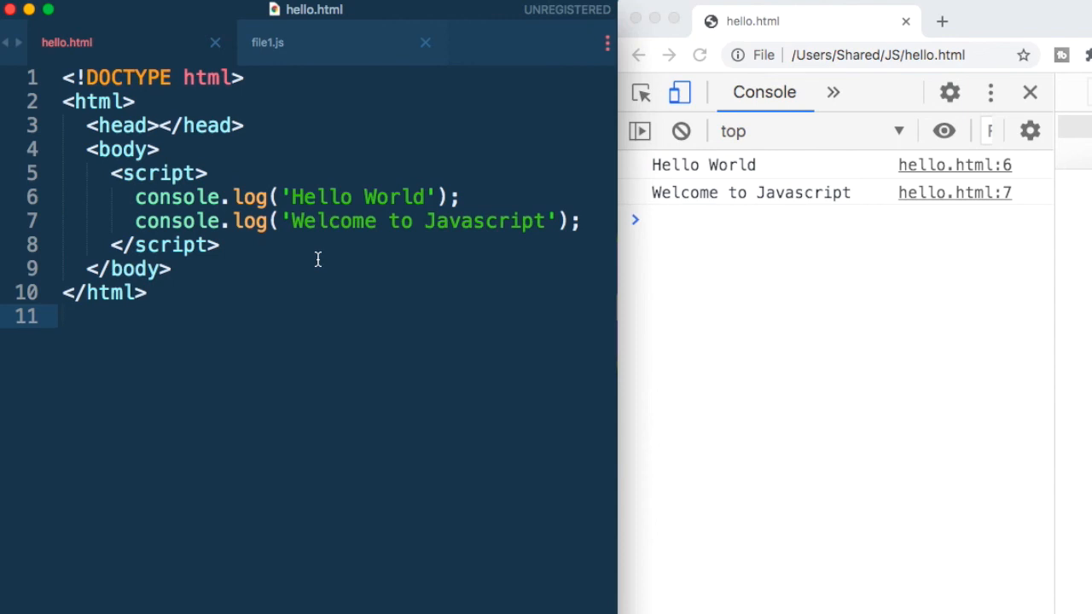
{"action": "mouse_move", "coordinate": [362, 197]}
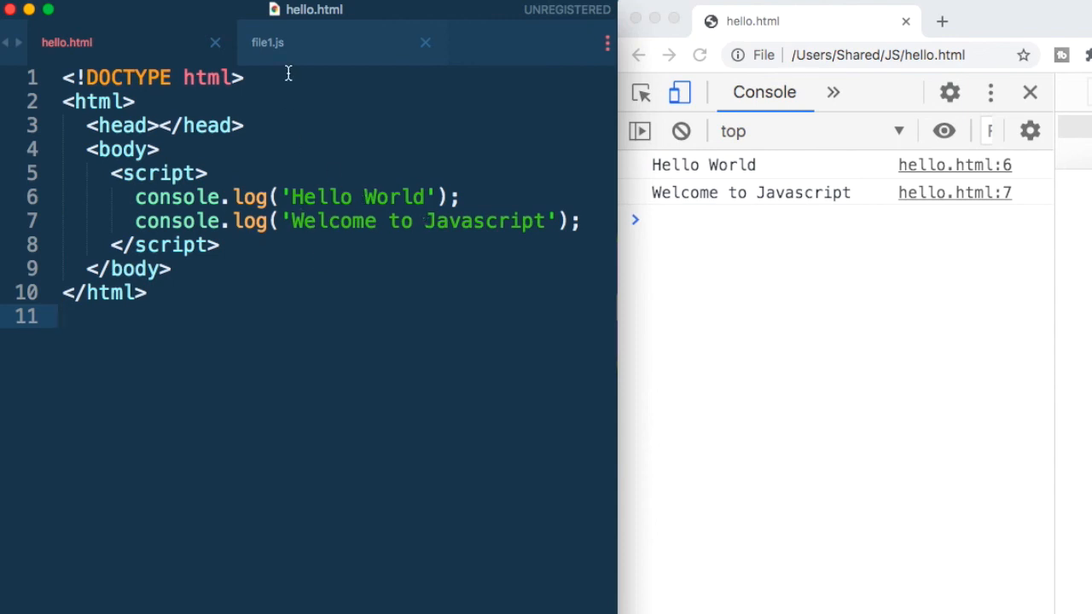
Cut both console.log lines from hello.html and paste them into file1.js.
{"action": "left_click", "coordinate": [268, 42]}
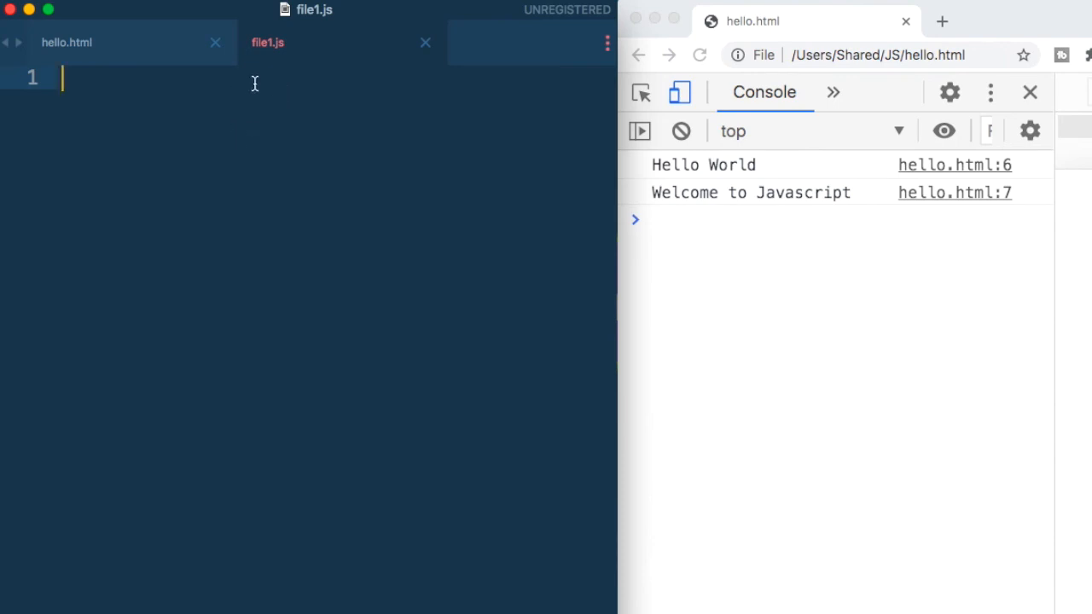
{"action": "mouse_move", "coordinate": [322, 100]}
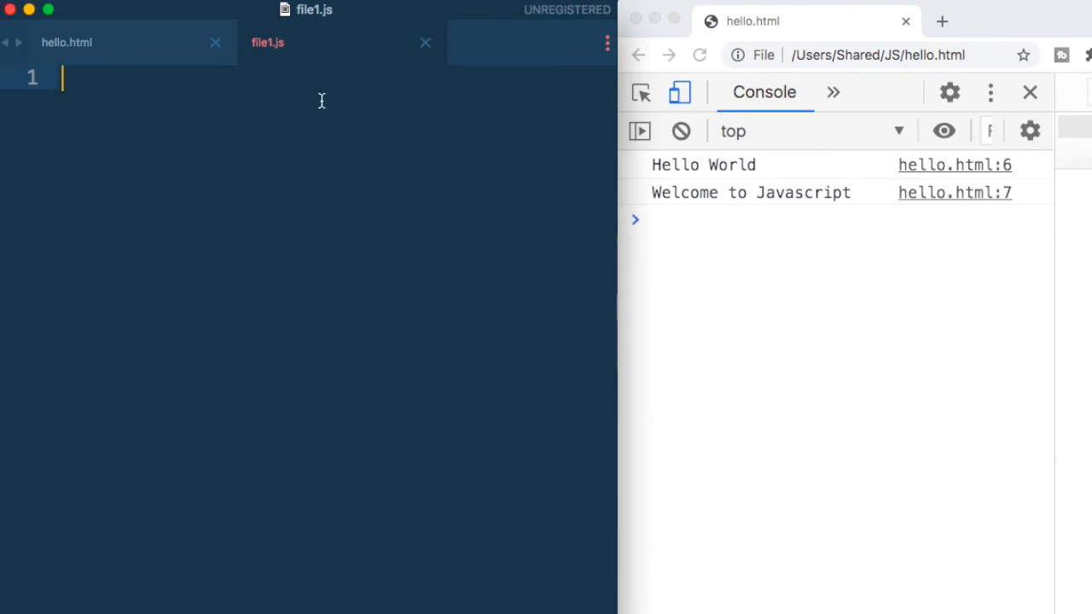
{"action": "mouse_move", "coordinate": [291, 56]}
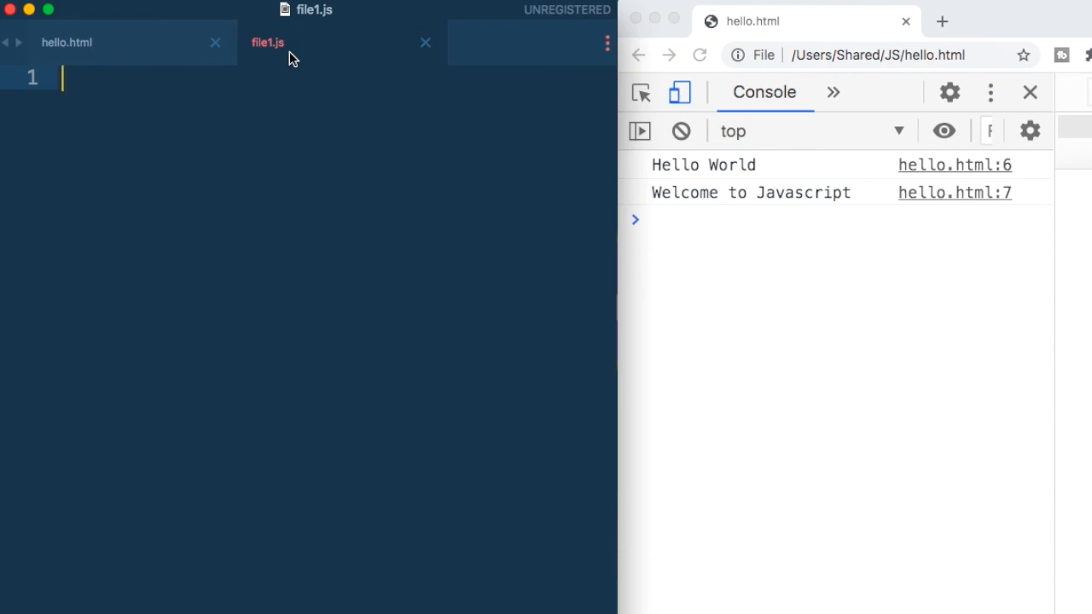
{"action": "mouse_move", "coordinate": [260, 58]}
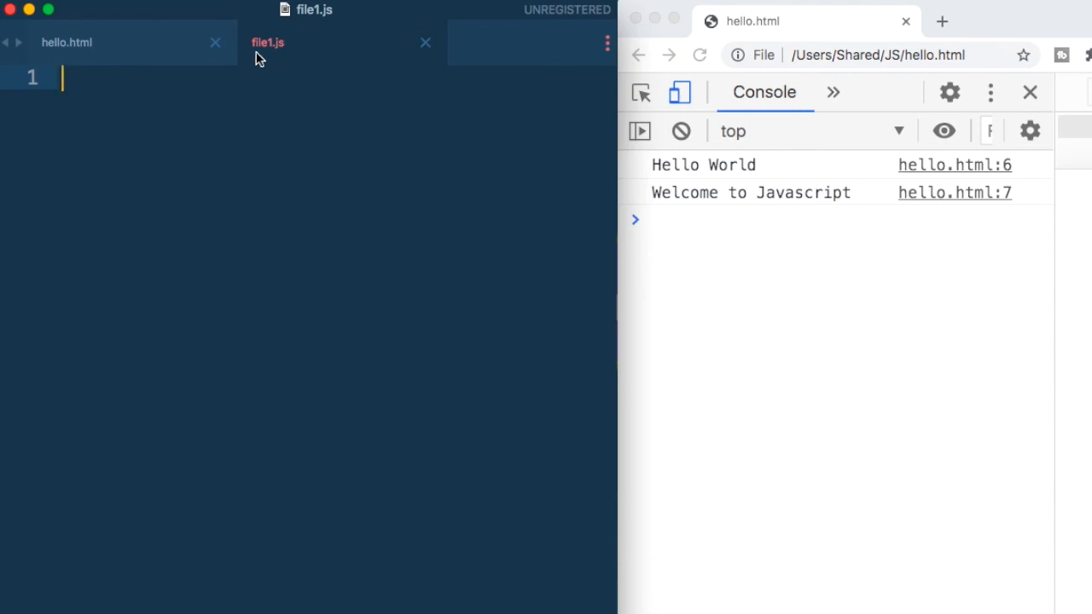
{"action": "left_click", "coordinate": [79, 43]}
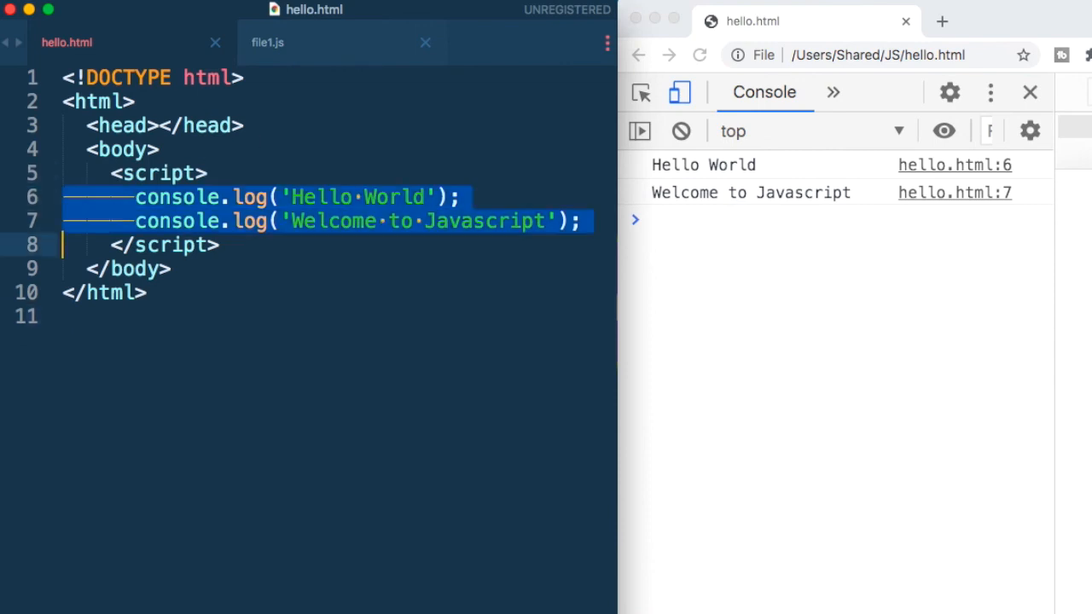
{"action": "left_click", "coordinate": [267, 42]}
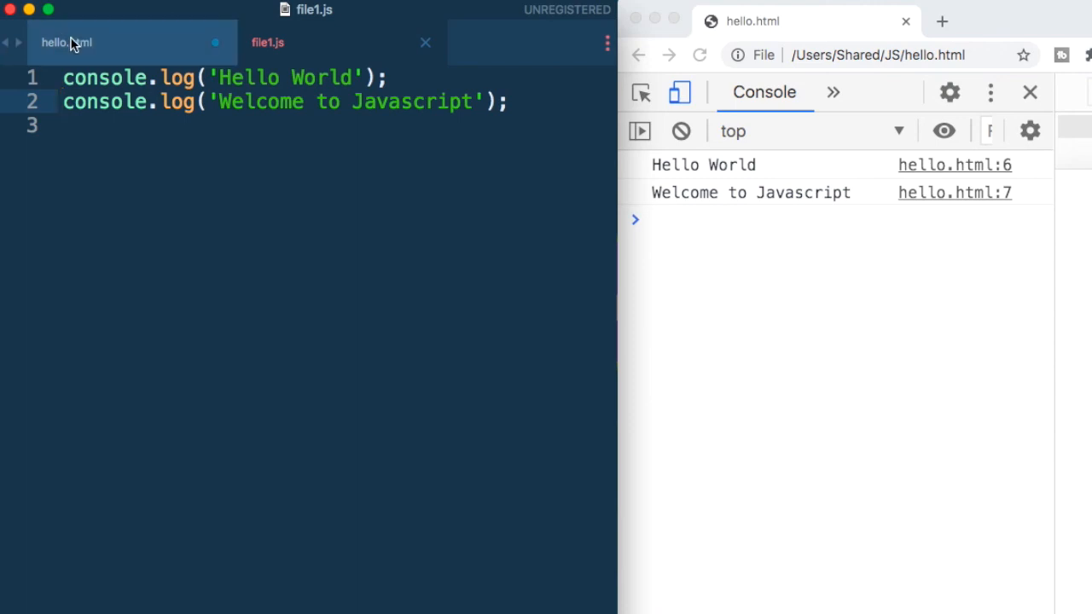
Set hello.html's script tag to src="file1.js" with no inline code.
{"action": "left_click", "coordinate": [73, 42]}
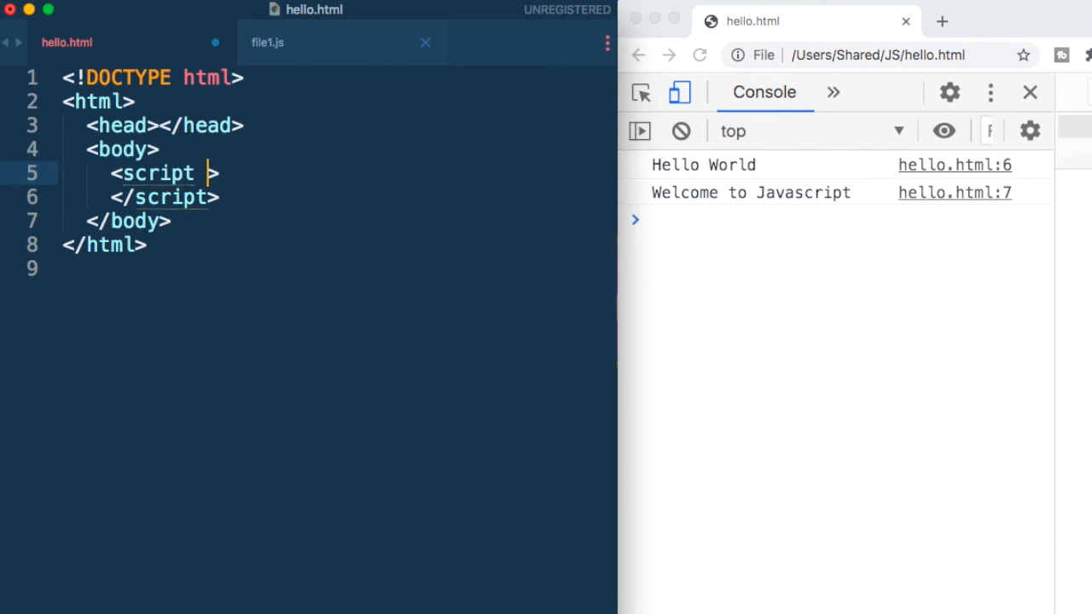
{"action": "type", "text": "src"}
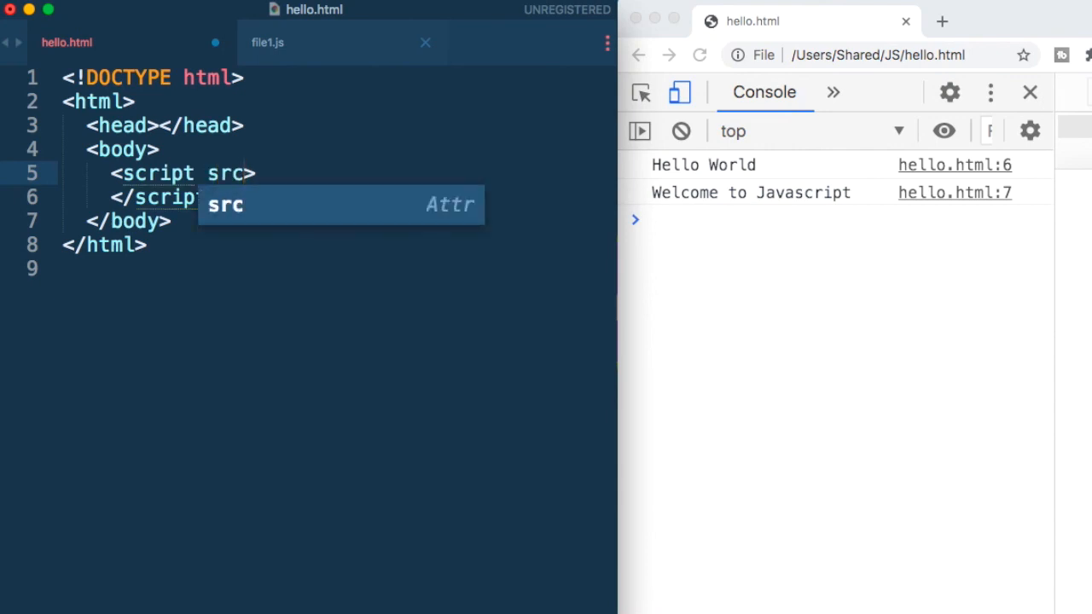
{"action": "type", "text": "=\"fil'"}
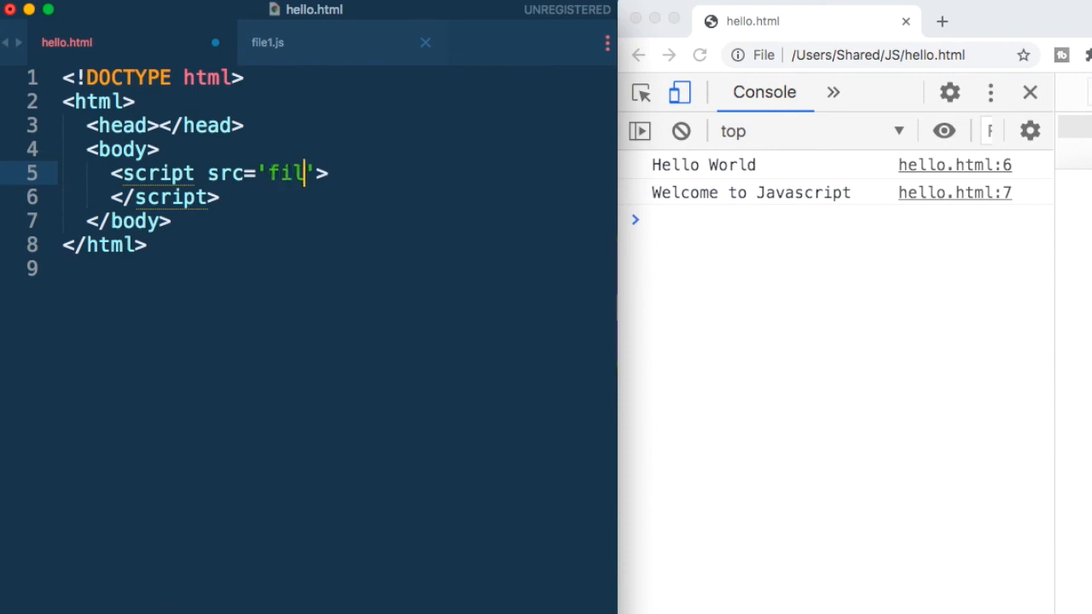
{"action": "type", "text": "e1.js"}
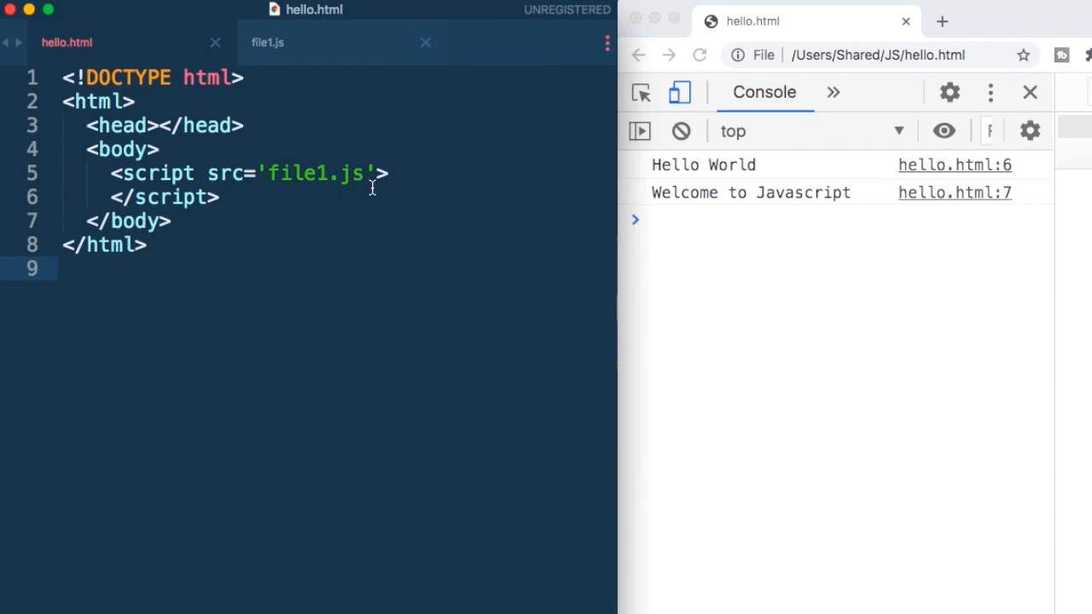
{"action": "mouse_move", "coordinate": [371, 225]}
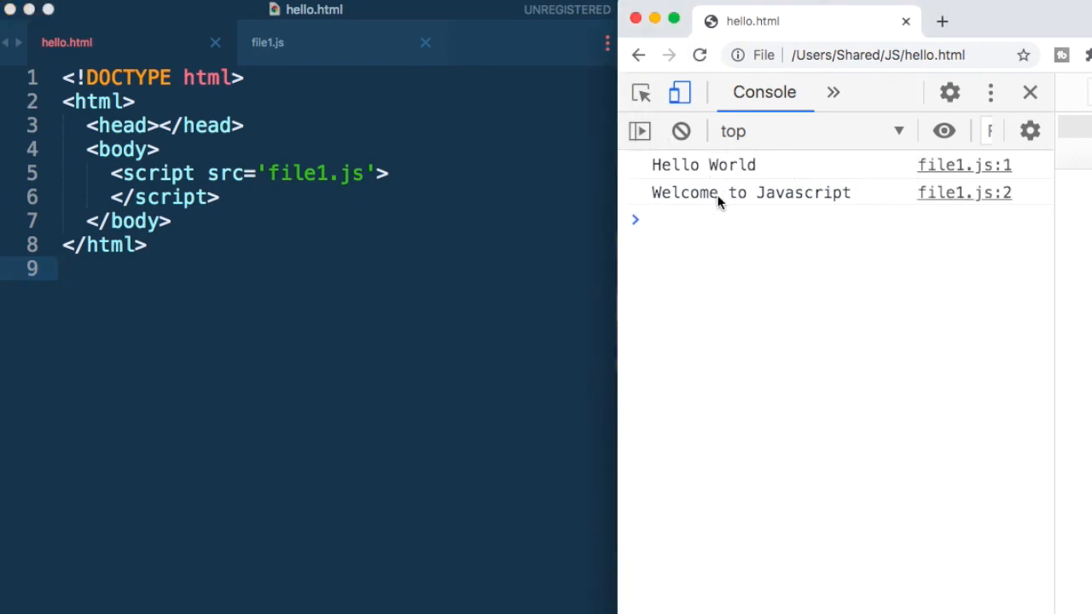
{"action": "mouse_move", "coordinate": [714, 185]}
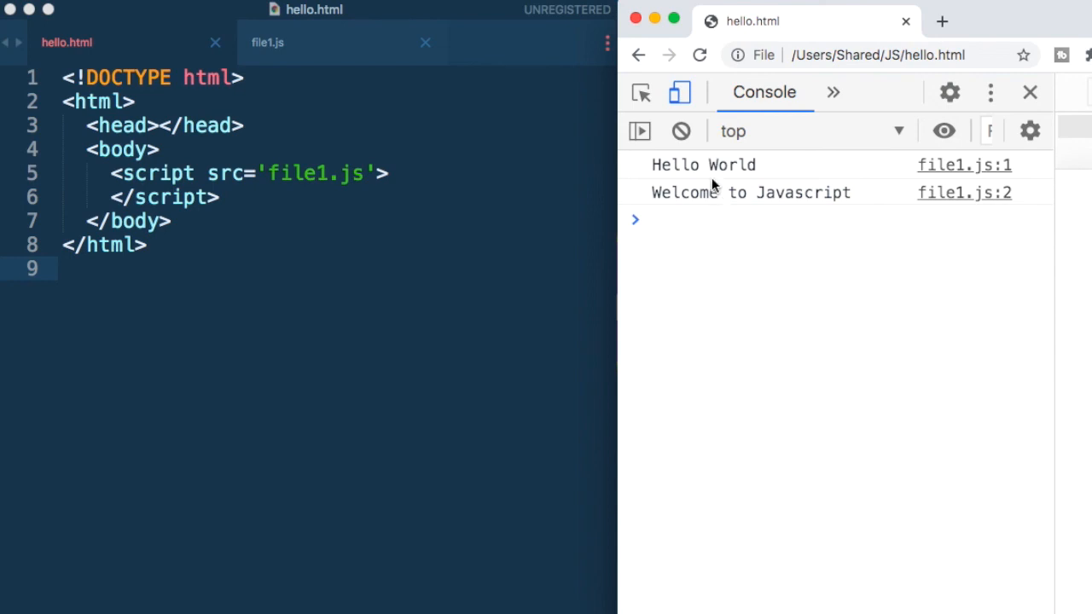
{"action": "mouse_move", "coordinate": [959, 264]}
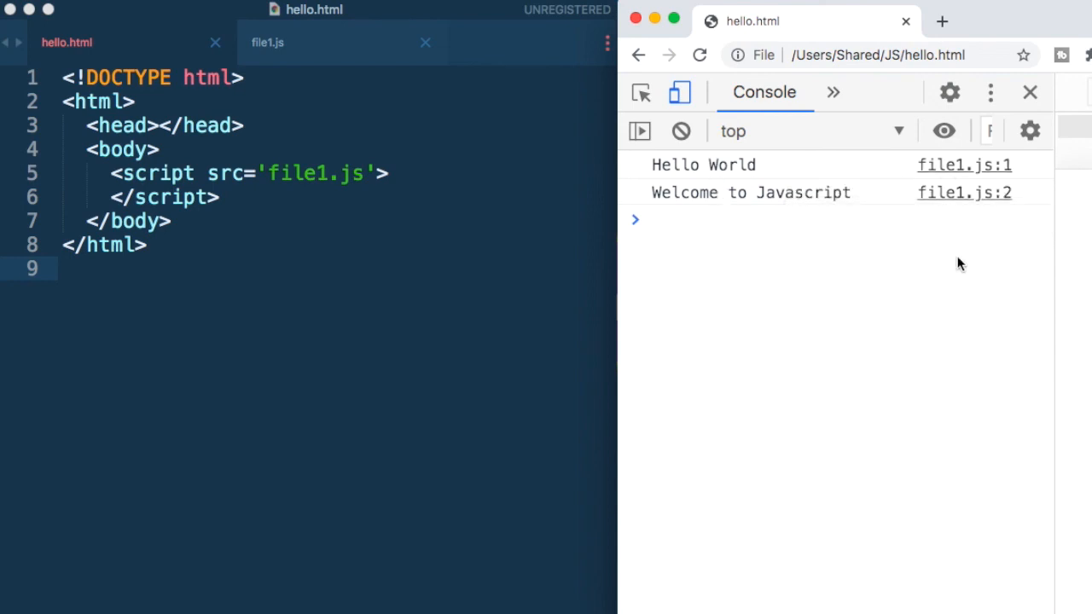
{"action": "mouse_move", "coordinate": [1004, 273]}
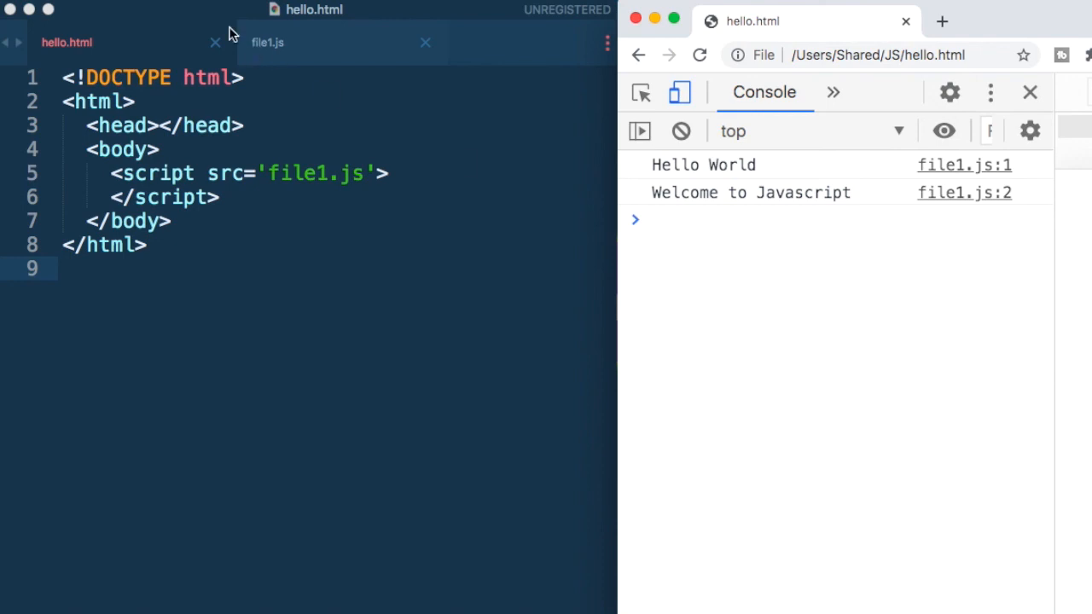
Compare file1.js and hello.html after the console shows both messages from file1.js.
{"action": "left_click", "coordinate": [267, 42]}
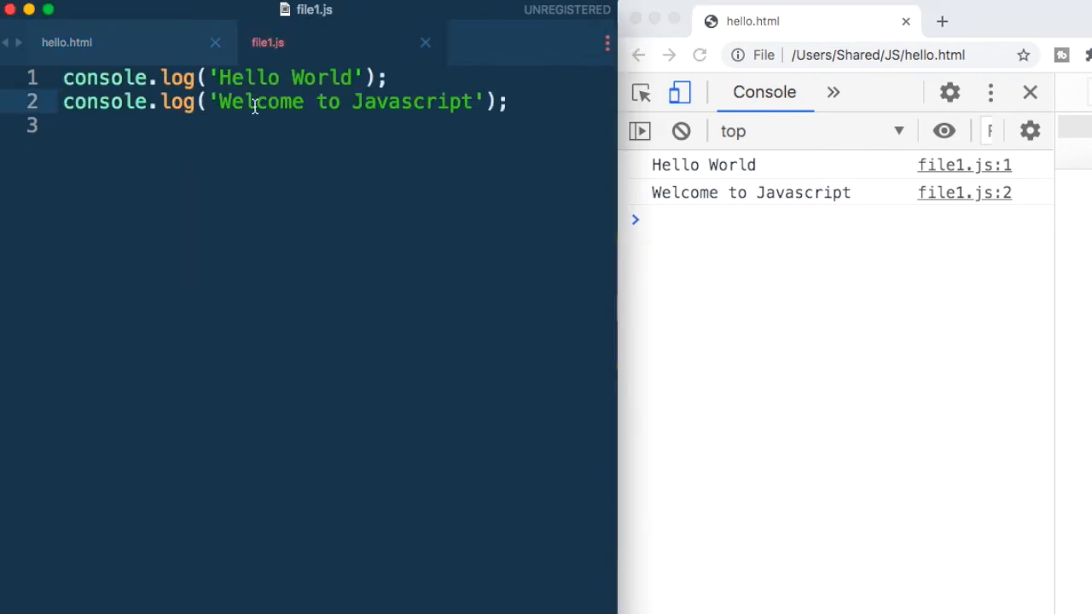
{"action": "mouse_move", "coordinate": [714, 193]}
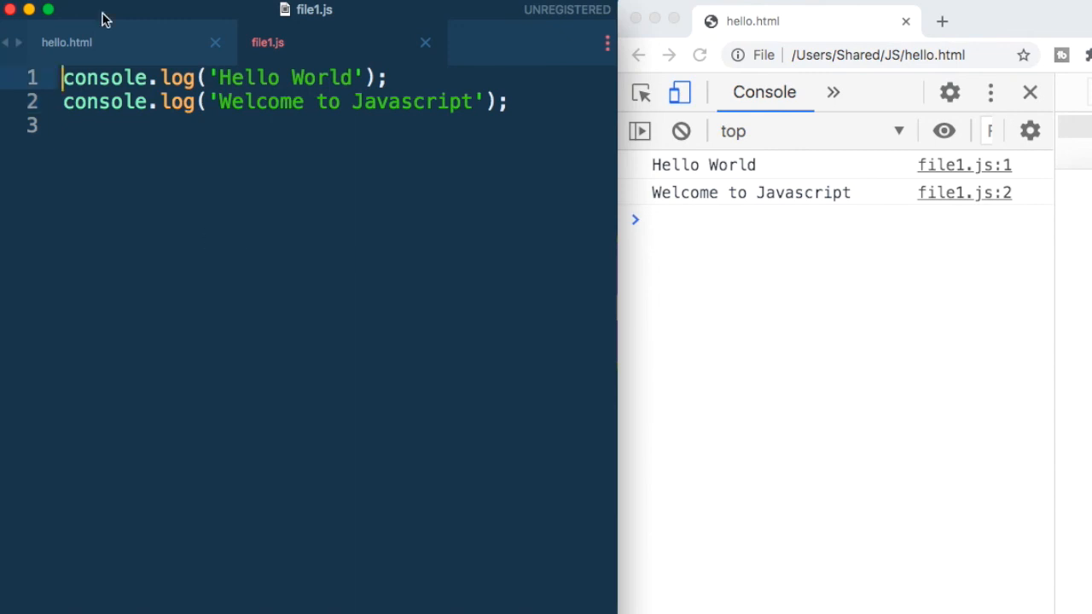
{"action": "left_click", "coordinate": [81, 43]}
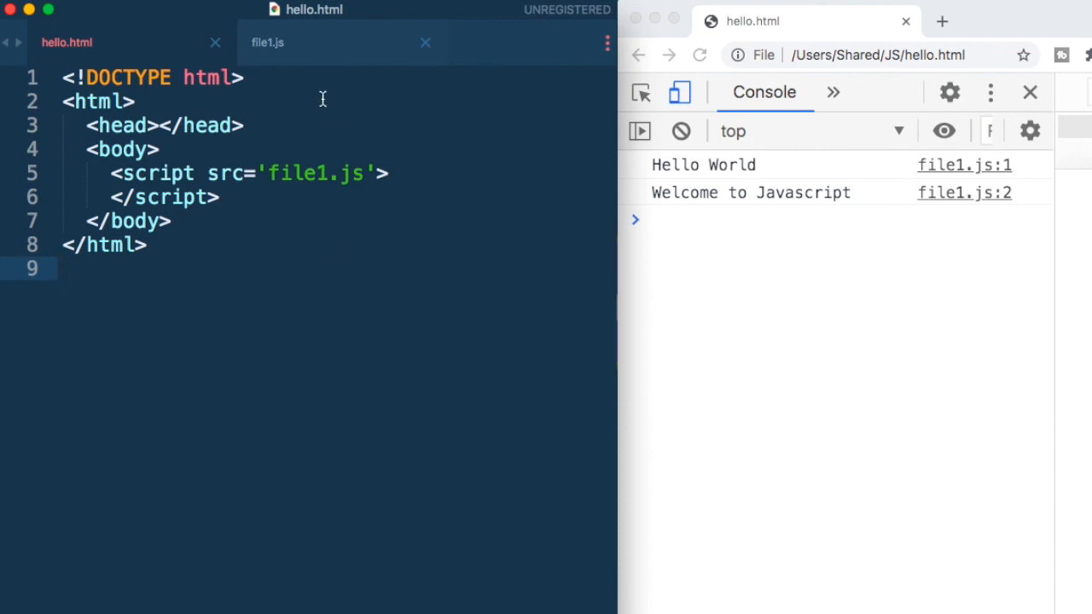
{"action": "left_click", "coordinate": [267, 42]}
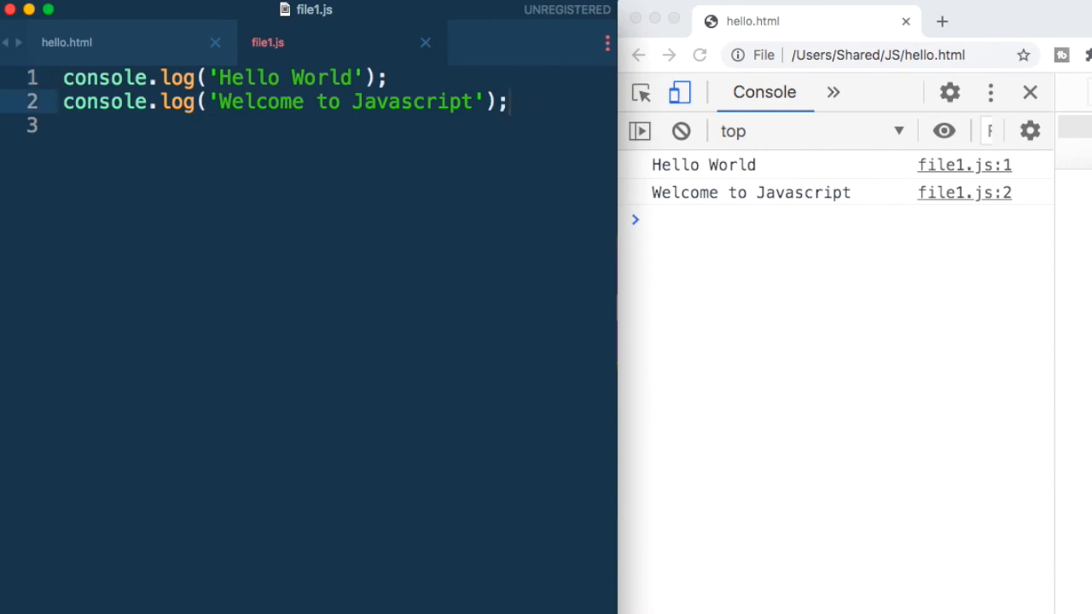
Add console.log('Separation of Concerns'); as line 3 of file1.js and reload to show it.
{"action": "type", "text": "console.log("}
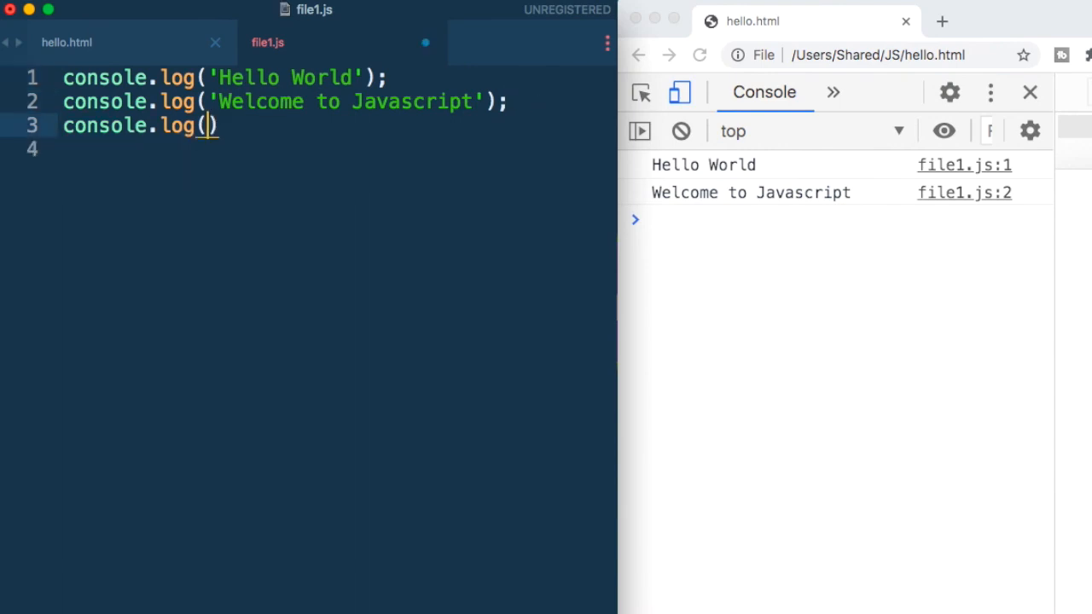
{"action": "type", "text": "'Se"}
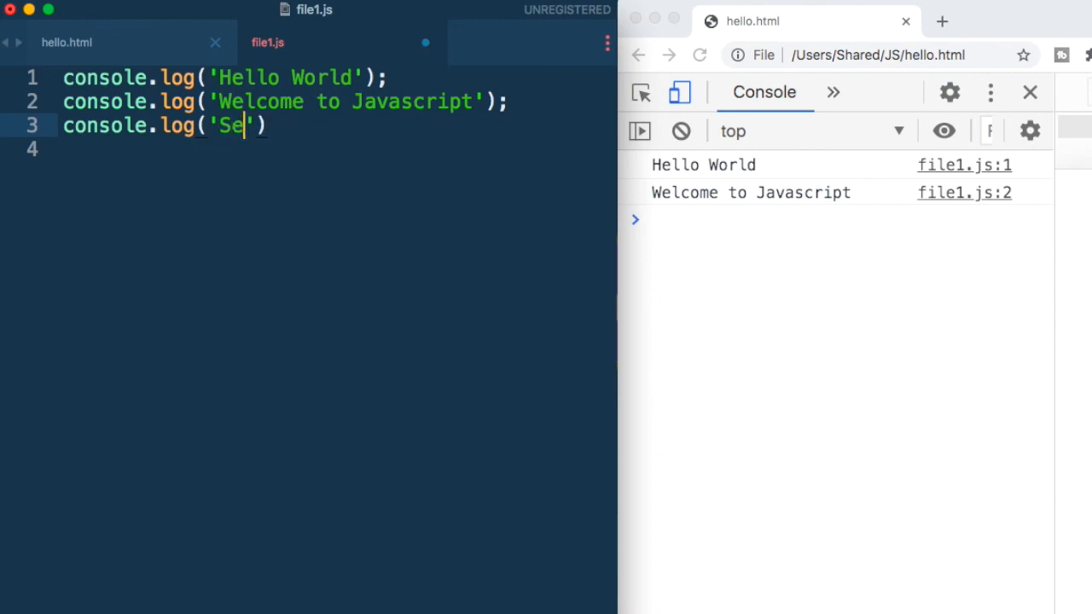
{"action": "type", "text": "para"}
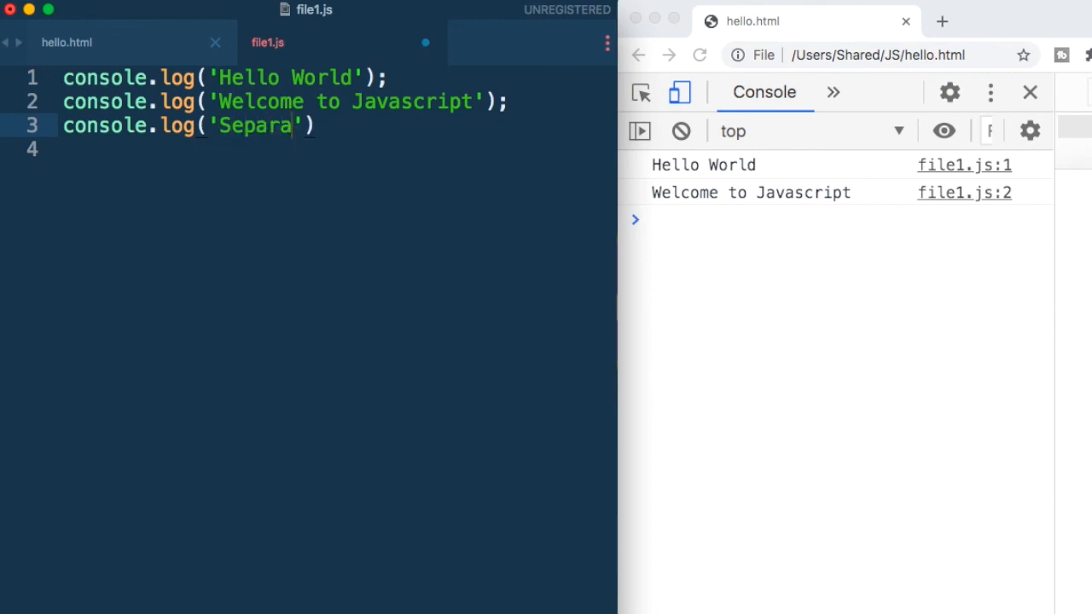
{"action": "type", "text": "tion of Con"}
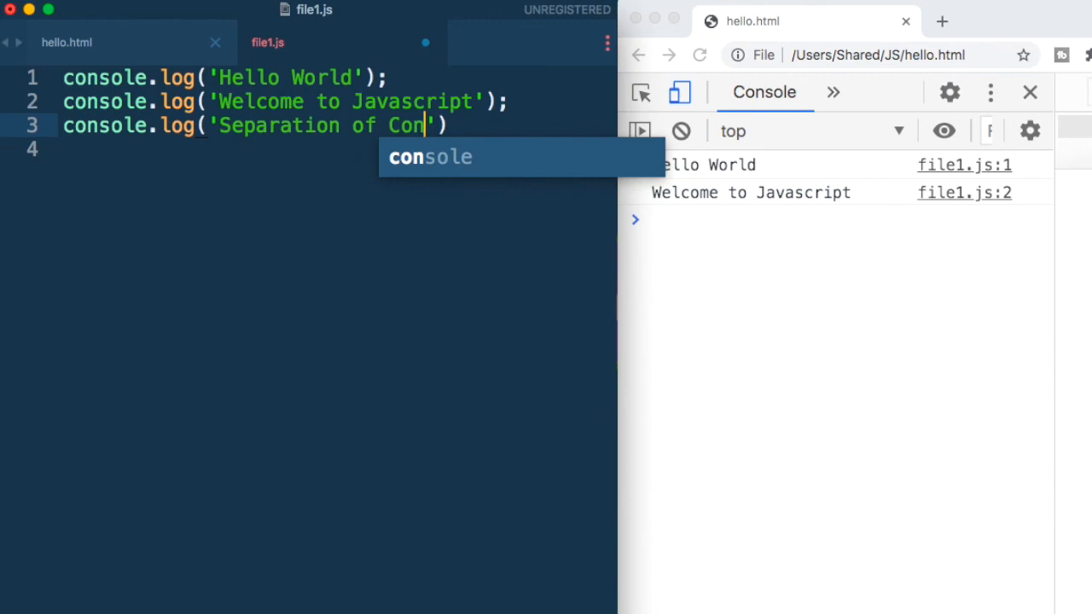
{"action": "type", "text": "cerns');"}
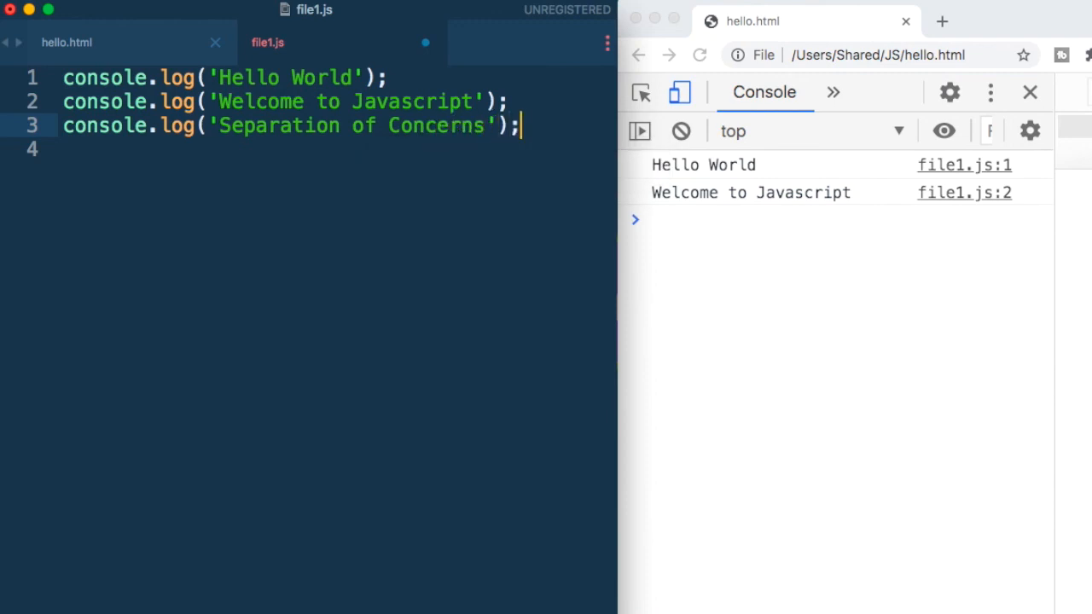
{"action": "left_click", "coordinate": [700, 55]}
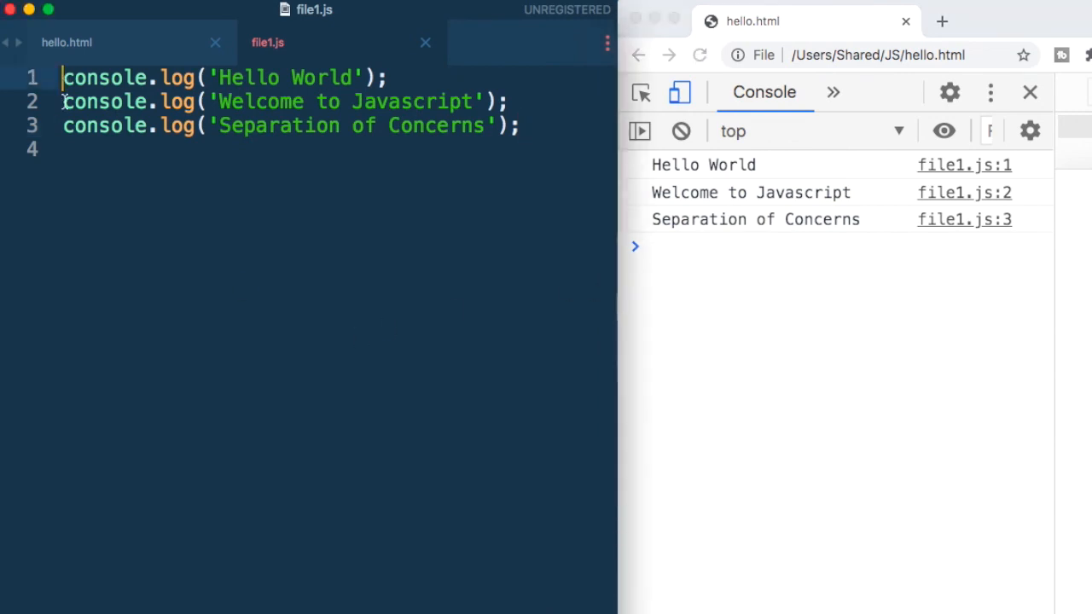
Add //This is a comment as line 1 of file1.js and reload; messages now come from lines 2–4.
{"action": "type", "text": "//"}
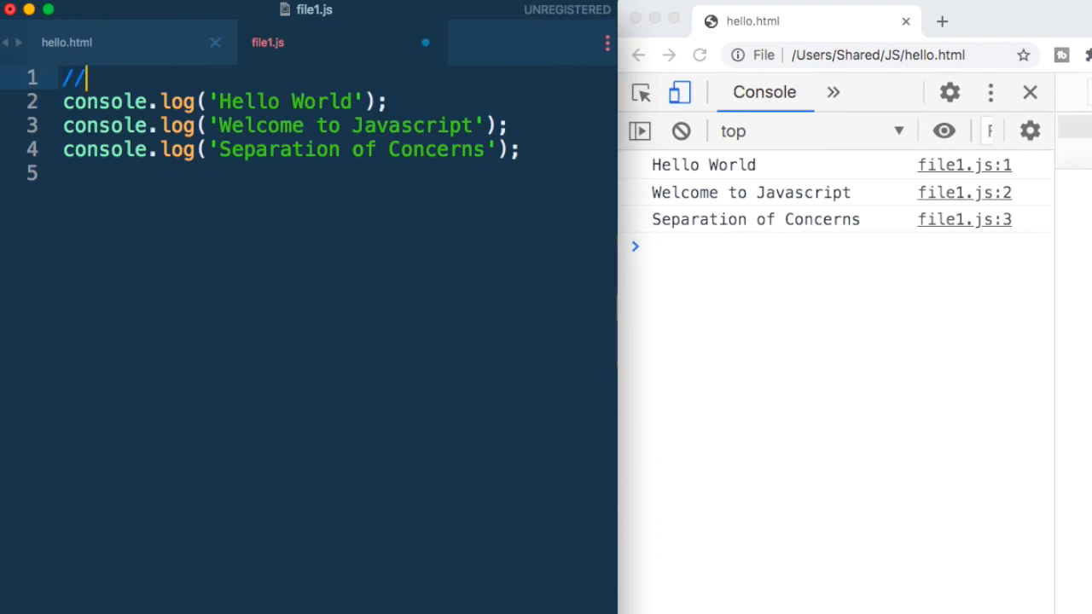
{"action": "type", "text": "This is a"}
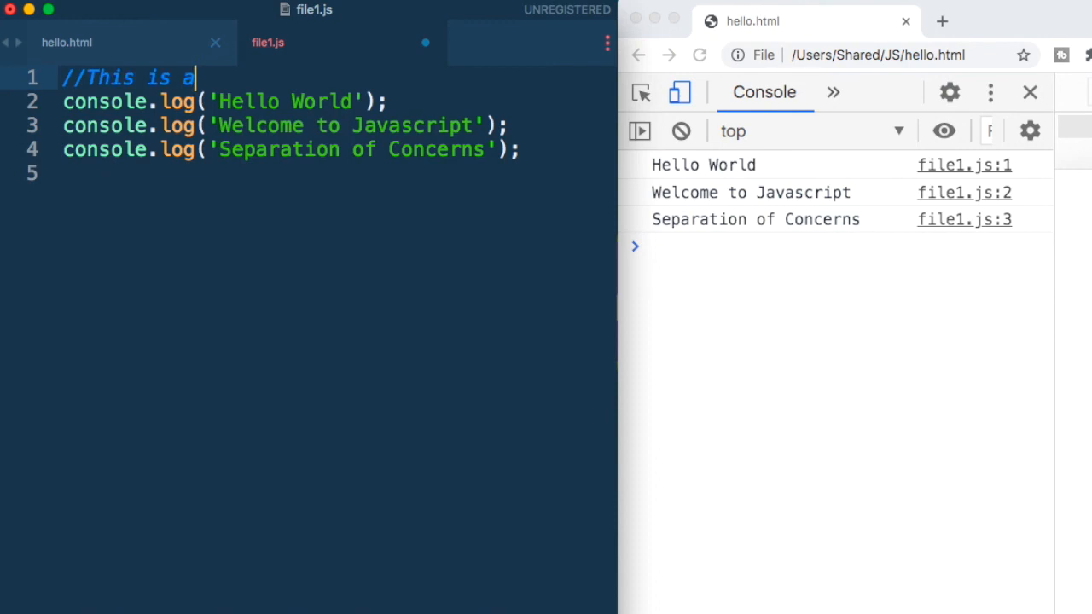
{"action": "type", "text": "comment"}
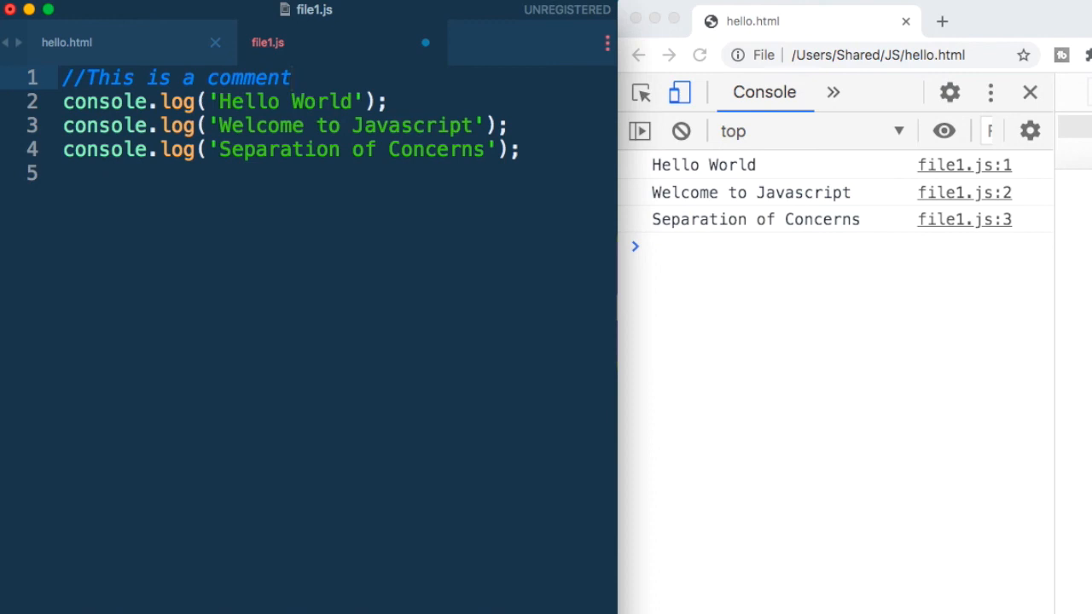
{"action": "mouse_move", "coordinate": [168, 125]}
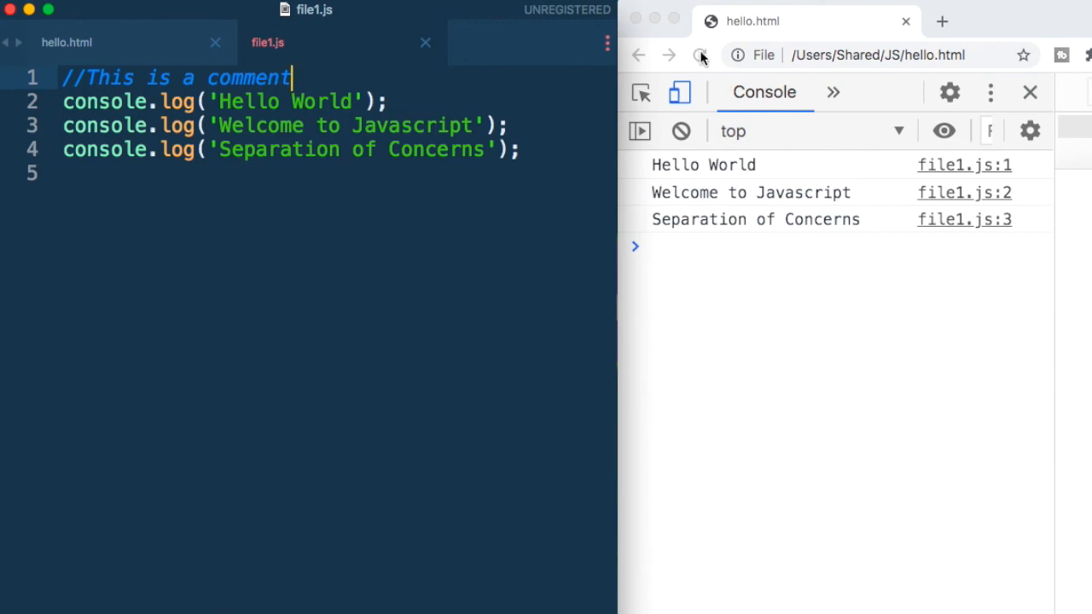
{"action": "left_click", "coordinate": [701, 54]}
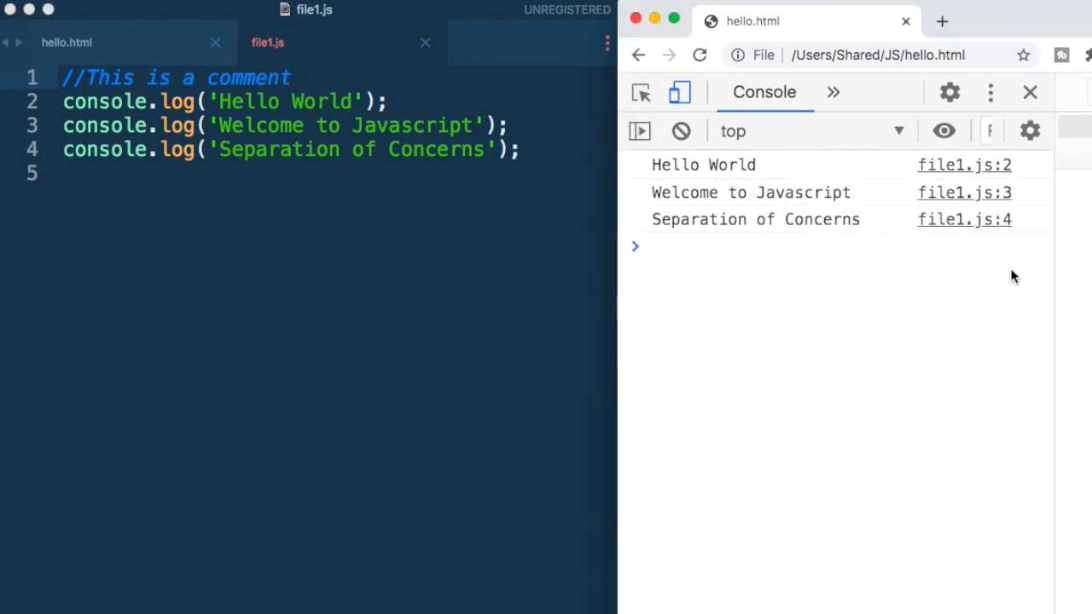
{"action": "mouse_move", "coordinate": [228, 228]}
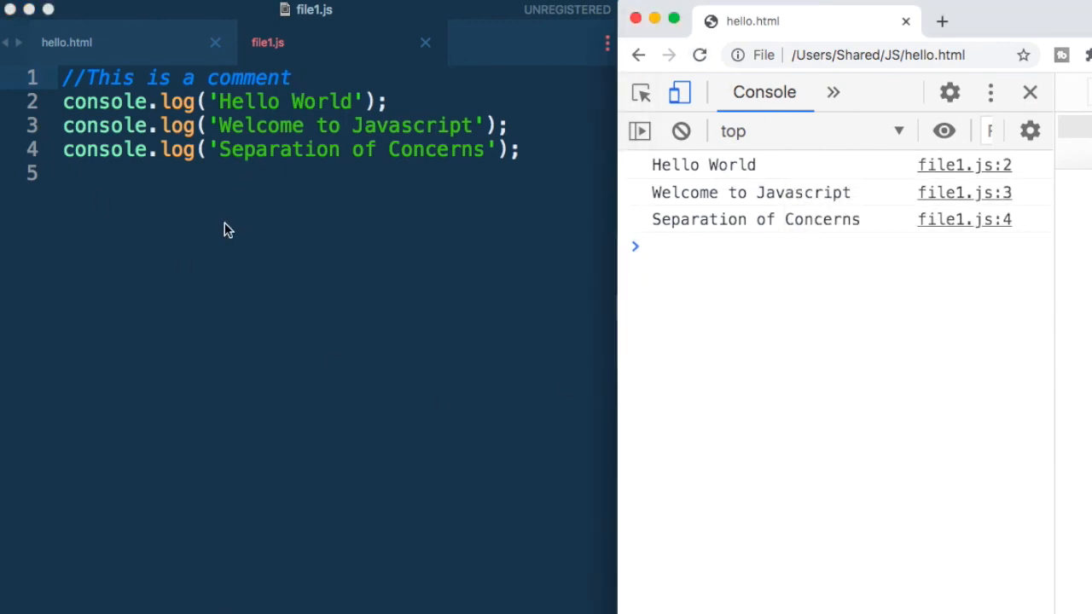
{"action": "mouse_move", "coordinate": [230, 244]}
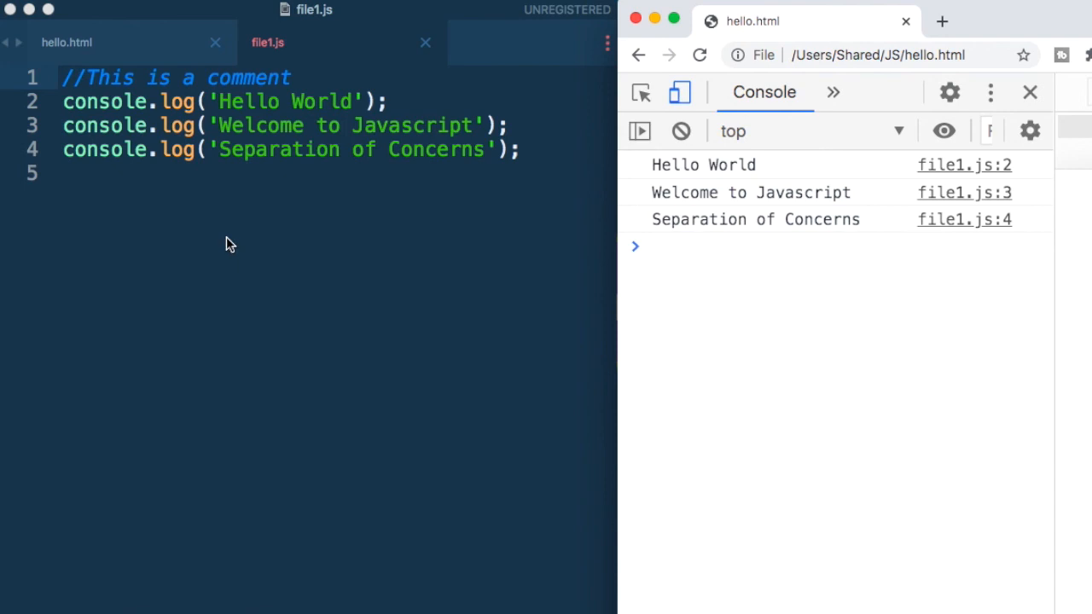